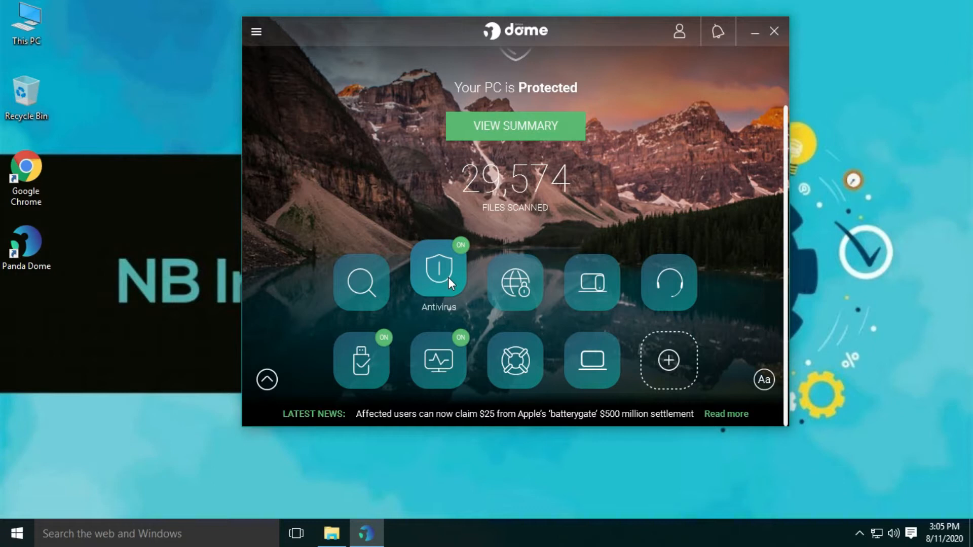
- Show the Antivirus overview with last scan, quarantine and event counts
{"action": "left_click", "coordinate": [438, 275]}
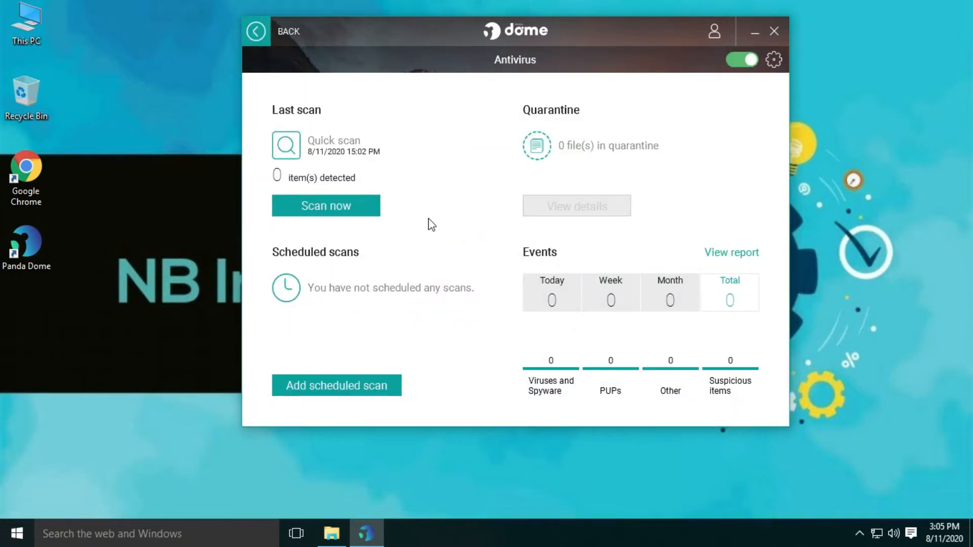
{"action": "mouse_move", "coordinate": [509, 236]}
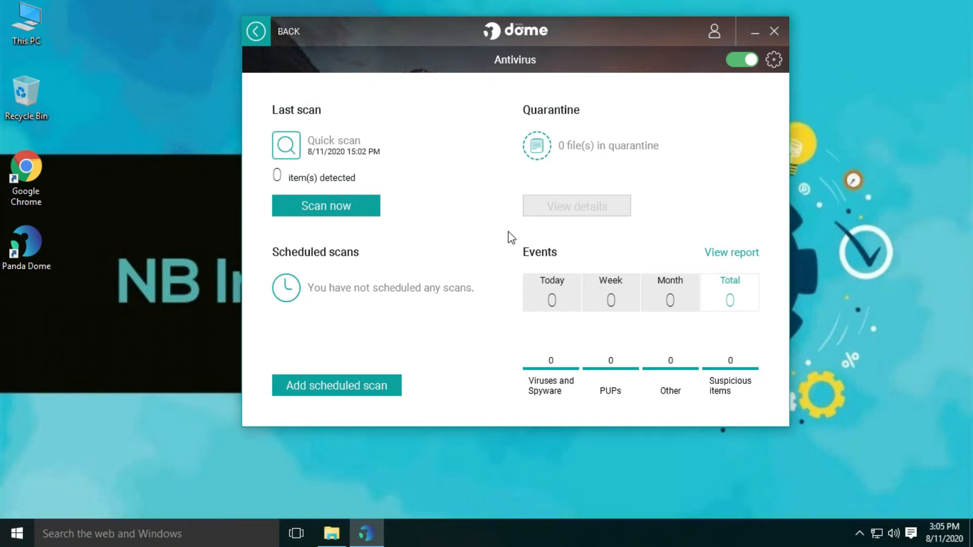
{"action": "mouse_move", "coordinate": [703, 283]}
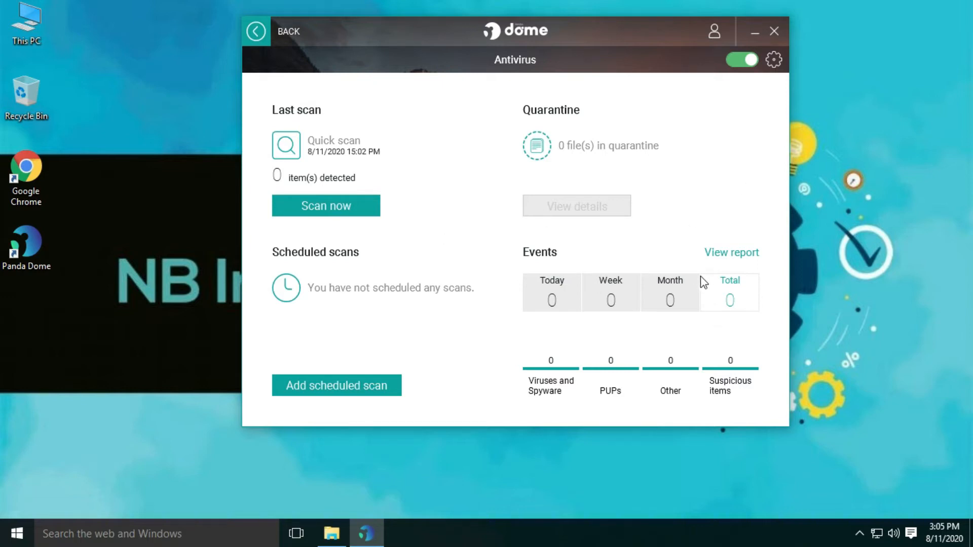
{"action": "mouse_move", "coordinate": [724, 111]}
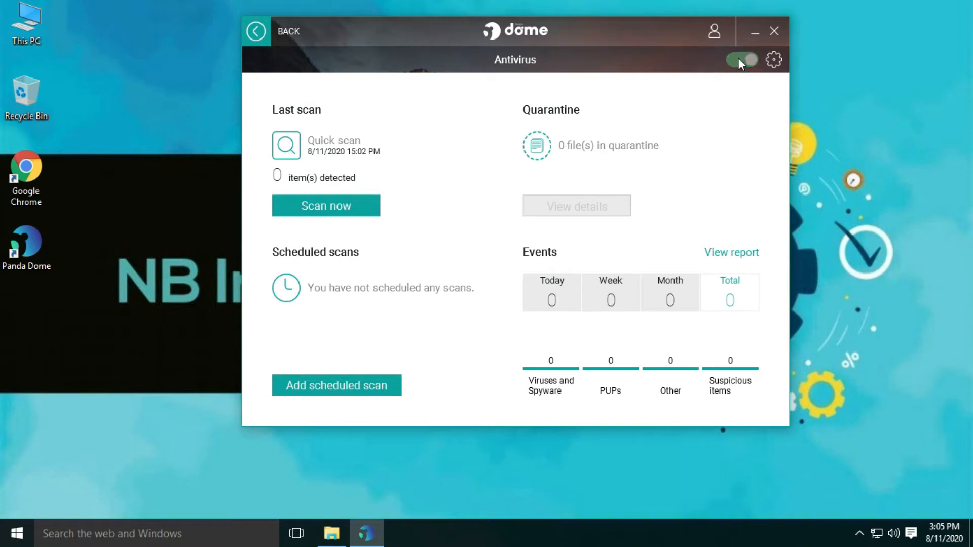
- Enable scanning compressed files and asking before neutralizing a virus in antivirus settings
{"action": "left_click", "coordinate": [774, 60]}
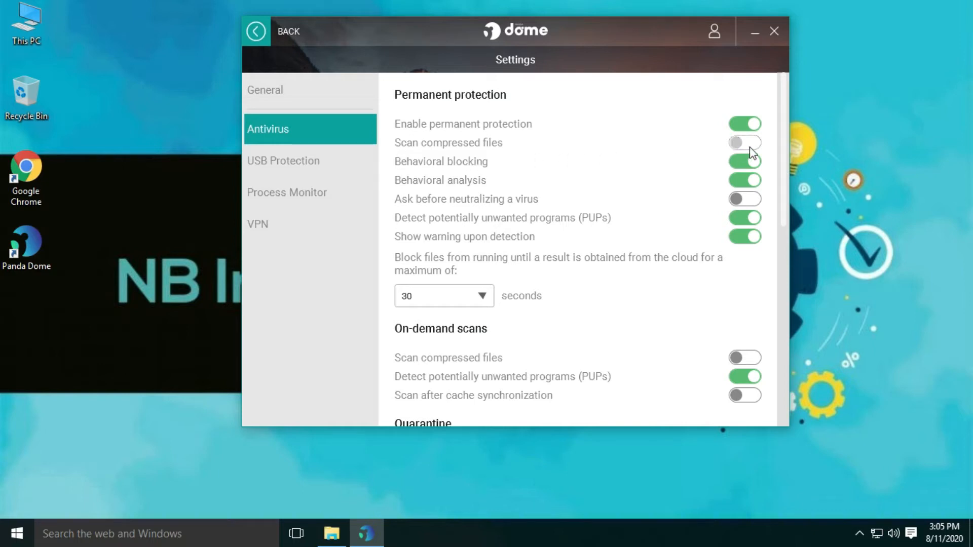
{"action": "left_click", "coordinate": [744, 143]}
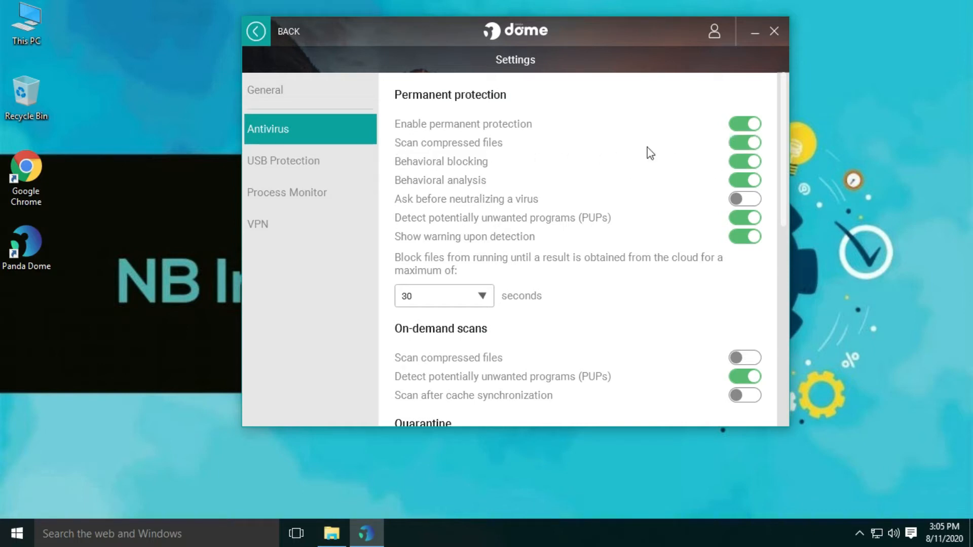
{"action": "mouse_move", "coordinate": [438, 208]}
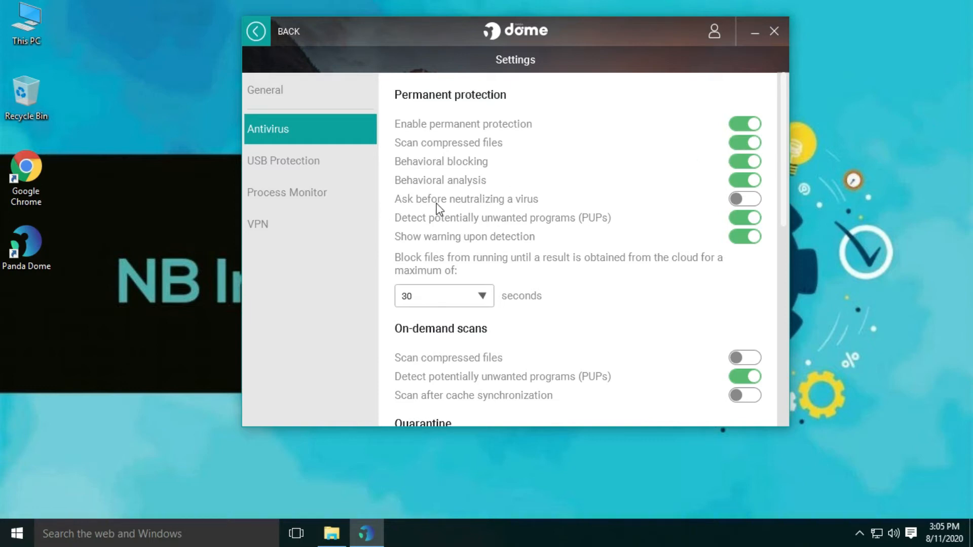
{"action": "left_click", "coordinate": [744, 199]}
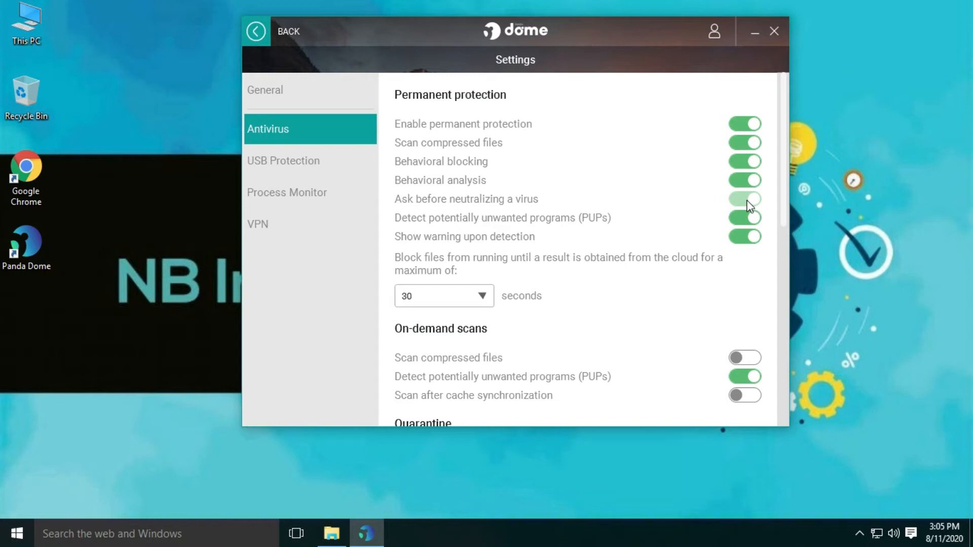
- Show the USB Protection settings page
{"action": "scroll", "scroll_direction": "down", "scroll_amount": 3}
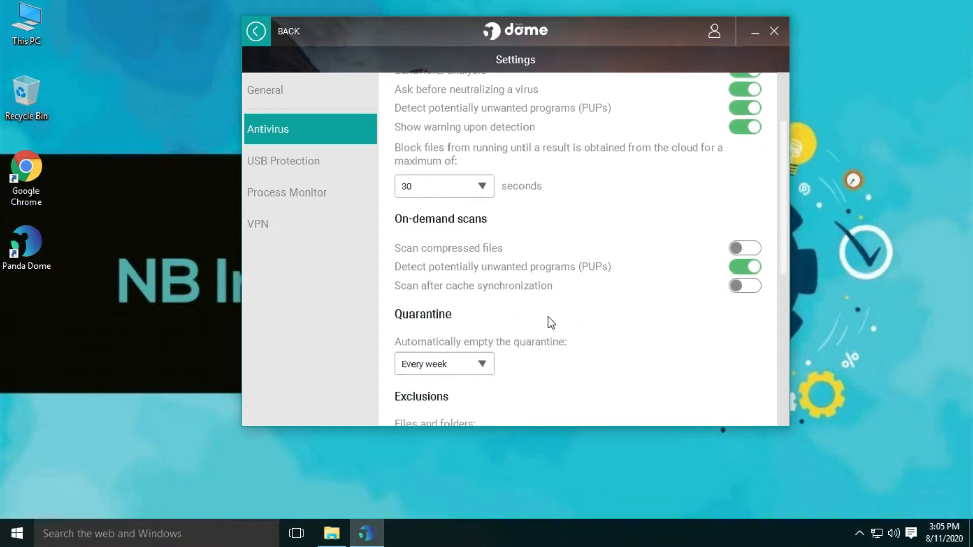
{"action": "left_click", "coordinate": [283, 161]}
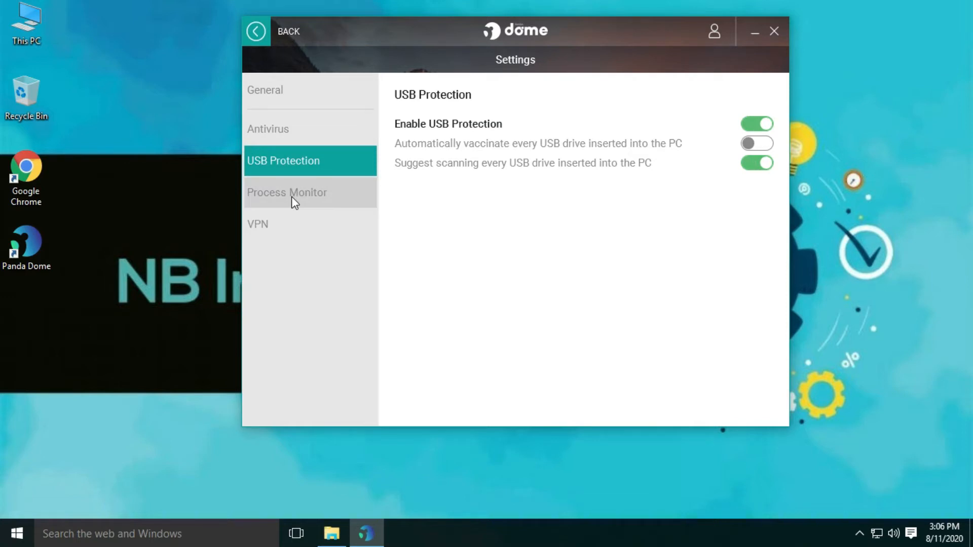
- Review the Process Monitor settings and move on to the VPN settings
{"action": "left_click", "coordinate": [287, 193]}
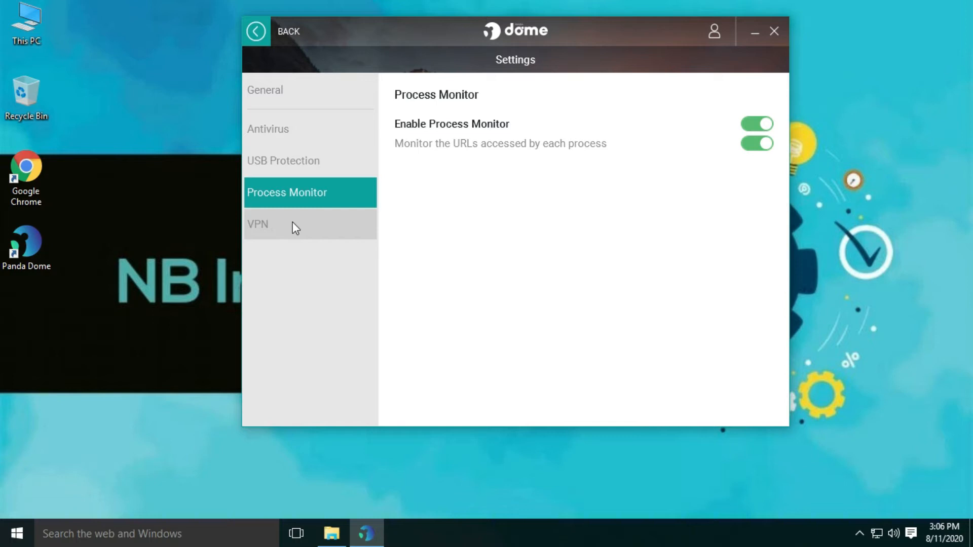
{"action": "left_click", "coordinate": [286, 224]}
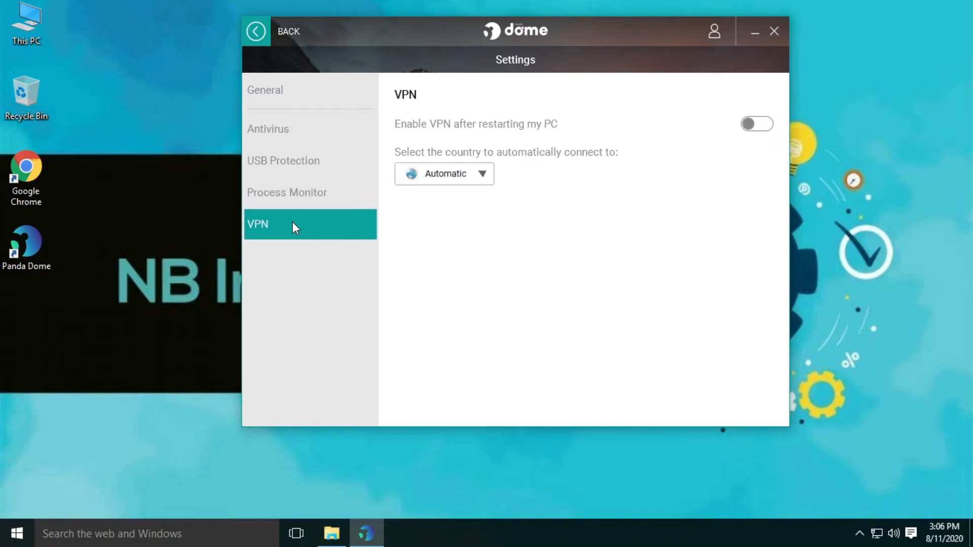
{"action": "mouse_move", "coordinate": [538, 138]}
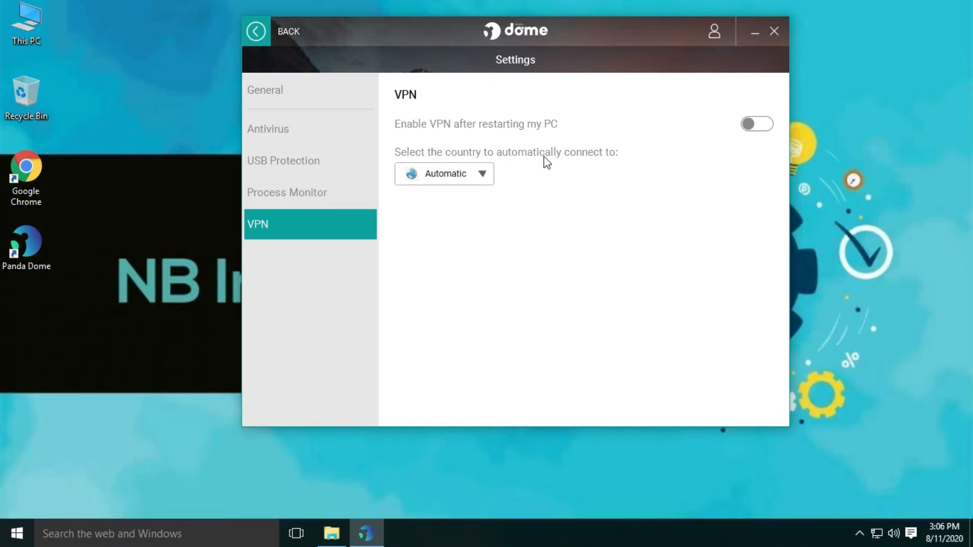
- Browse the VPN auto-connect country list, leaving it on Automatic
{"action": "left_click", "coordinate": [444, 173]}
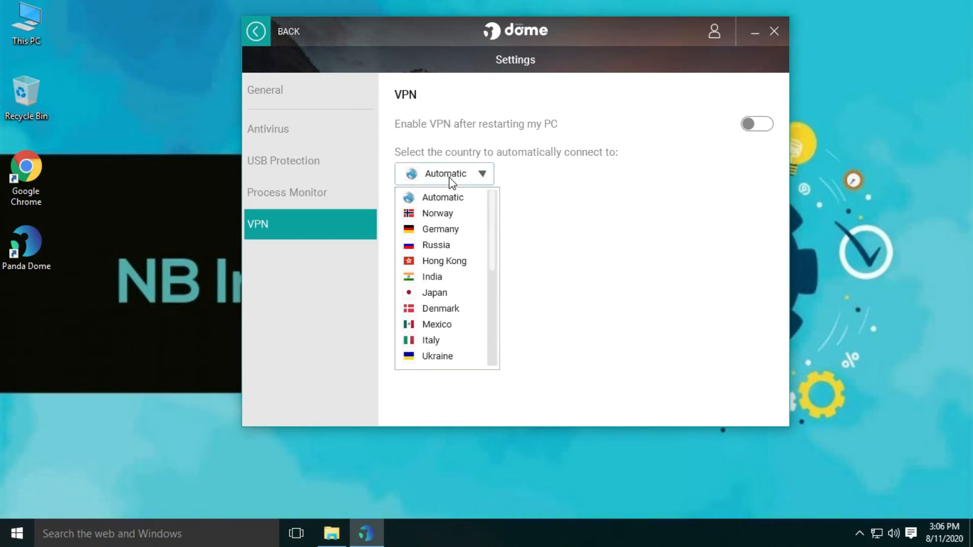
{"action": "scroll", "scroll_direction": "down", "scroll_amount": 3}
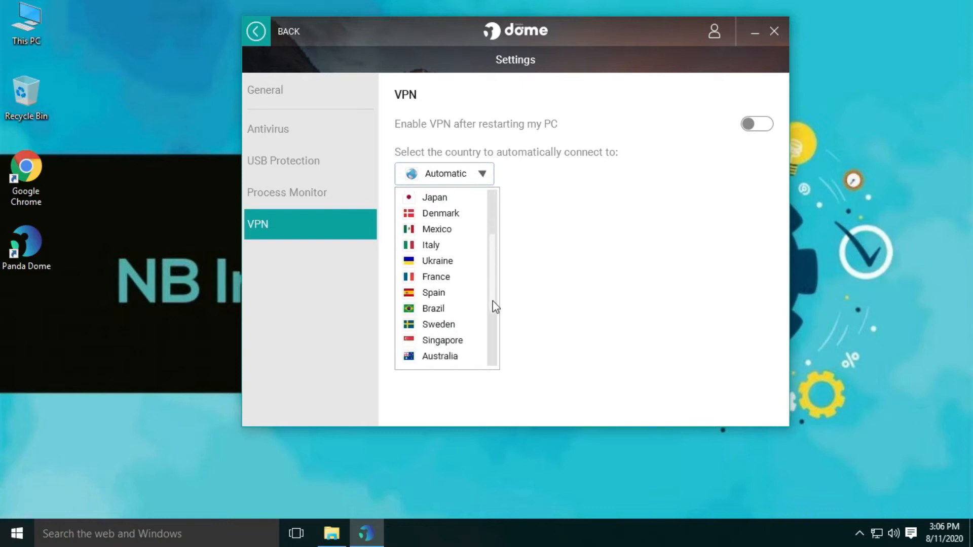
{"action": "scroll", "scroll_direction": "down", "scroll_amount": 3}
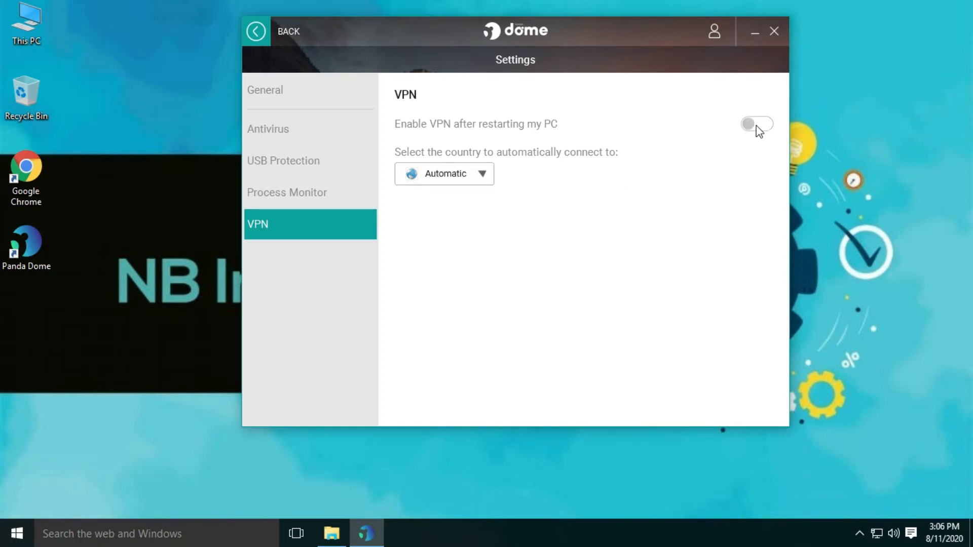
- Reach the VPN connection page from the home dashboard
{"action": "left_click", "coordinate": [255, 31]}
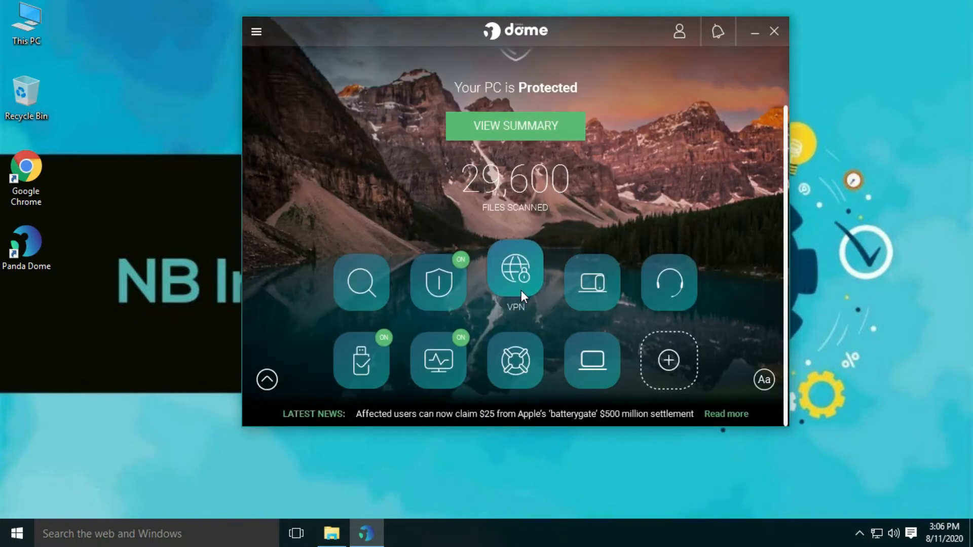
{"action": "left_click", "coordinate": [515, 269]}
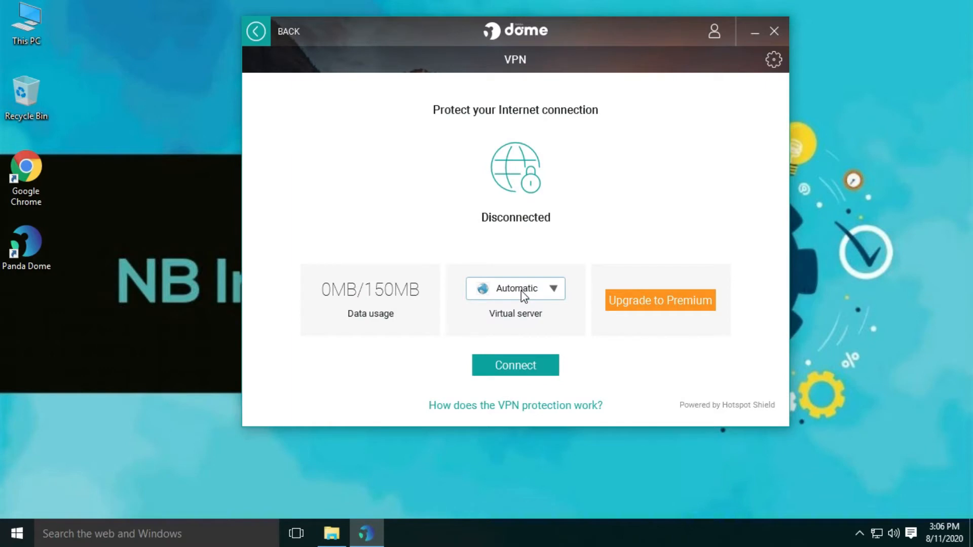
{"action": "mouse_move", "coordinate": [529, 318]}
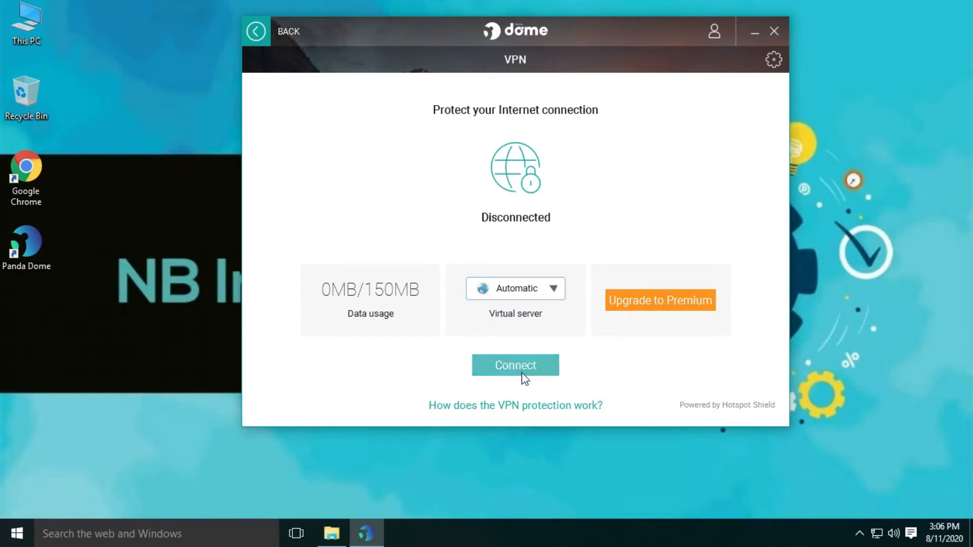
- Connect the VPN to a German server, then disconnect it again
{"action": "left_click", "coordinate": [515, 365]}
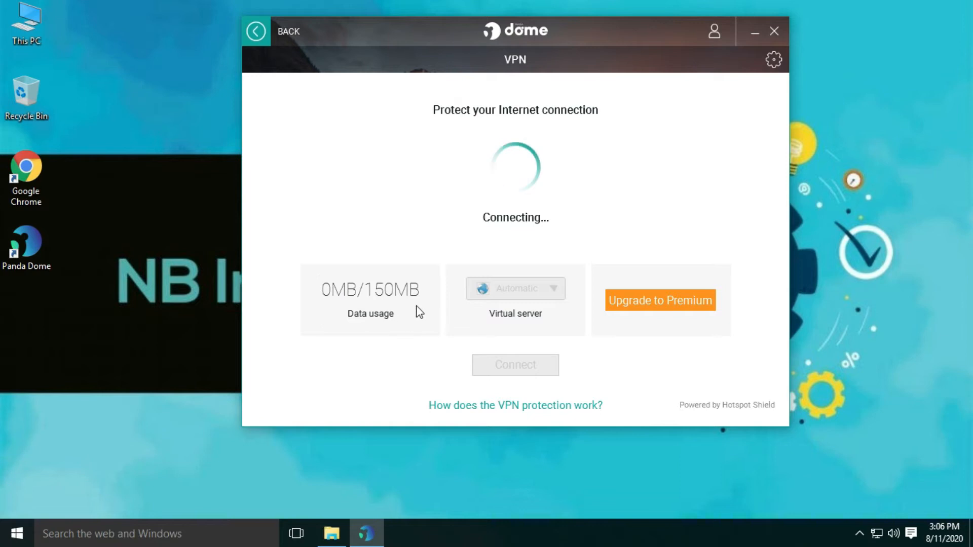
{"action": "mouse_move", "coordinate": [329, 276]}
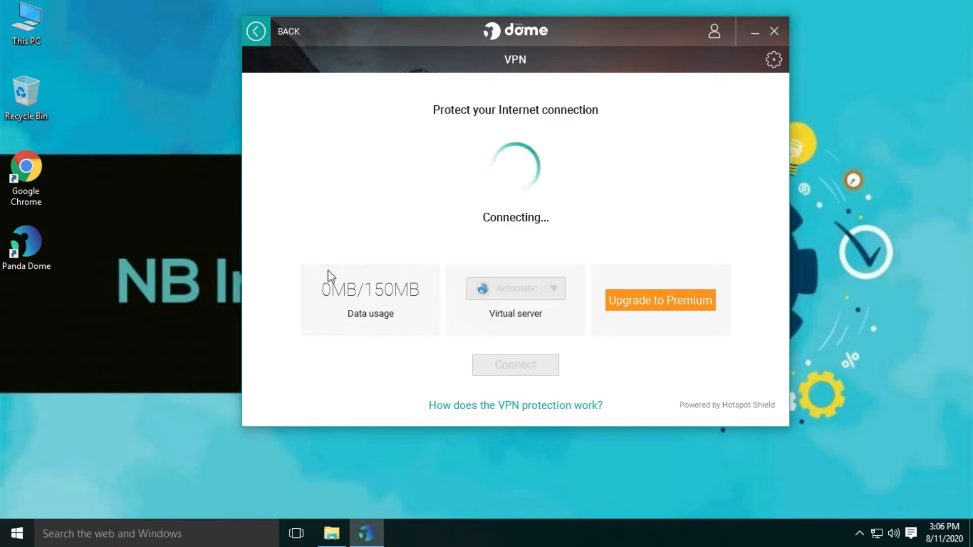
{"action": "mouse_move", "coordinate": [417, 303]}
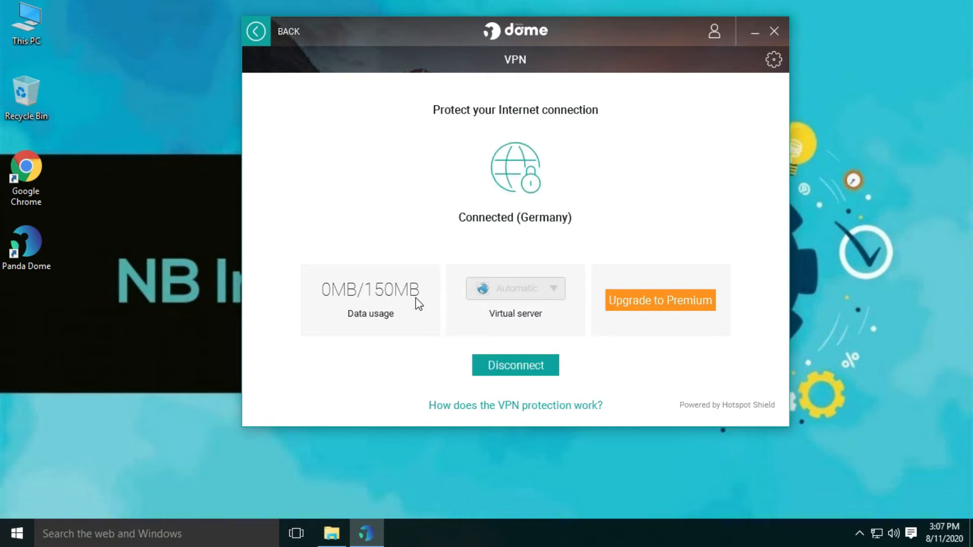
{"action": "mouse_move", "coordinate": [468, 238]}
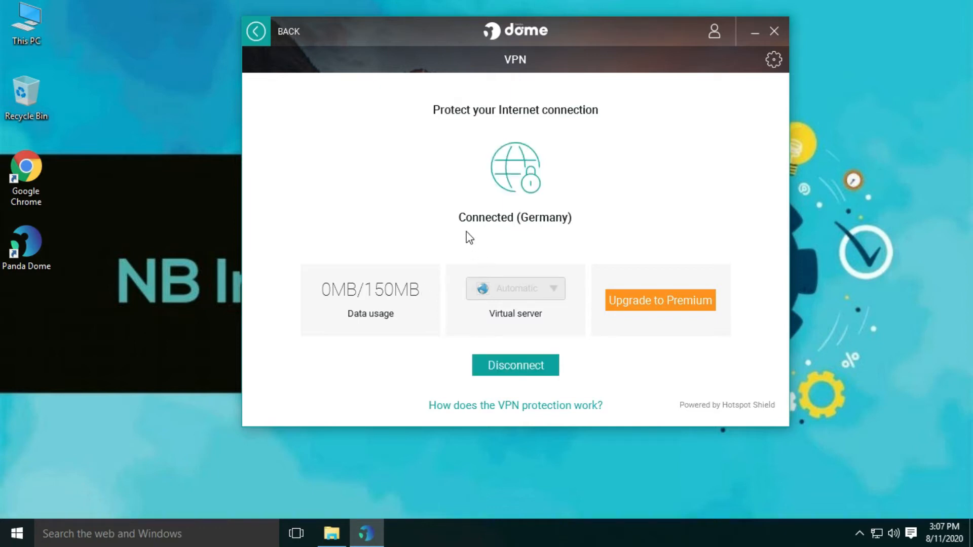
{"action": "mouse_move", "coordinate": [561, 226]}
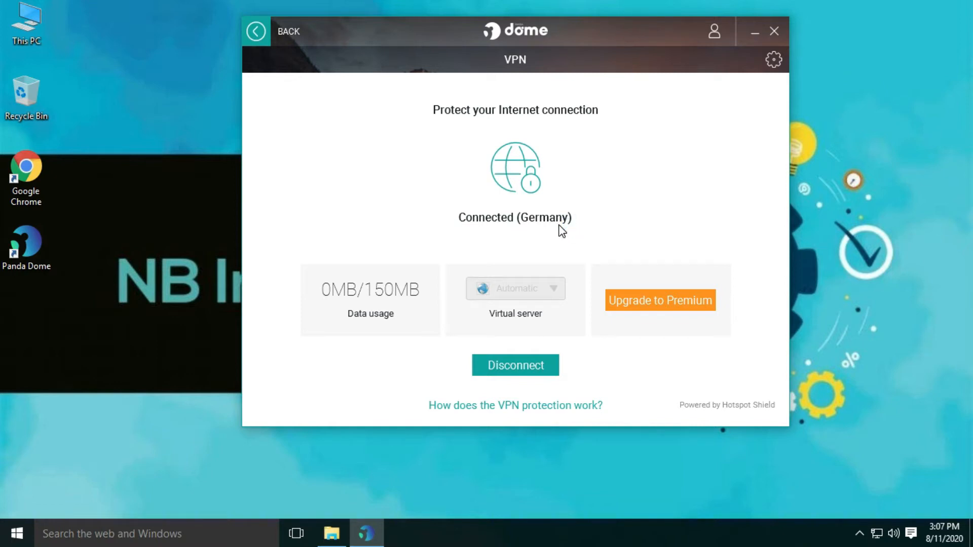
{"action": "mouse_move", "coordinate": [417, 372]}
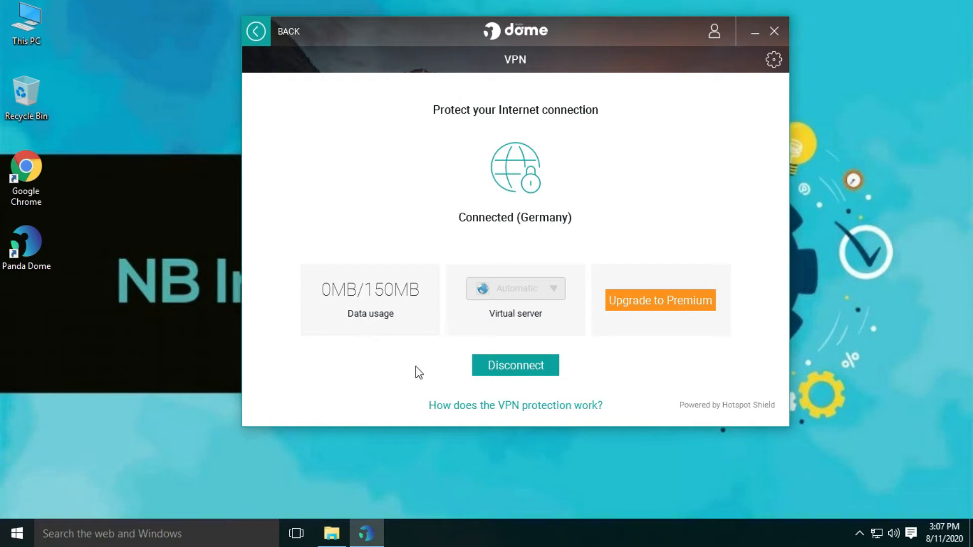
{"action": "left_click", "coordinate": [515, 365]}
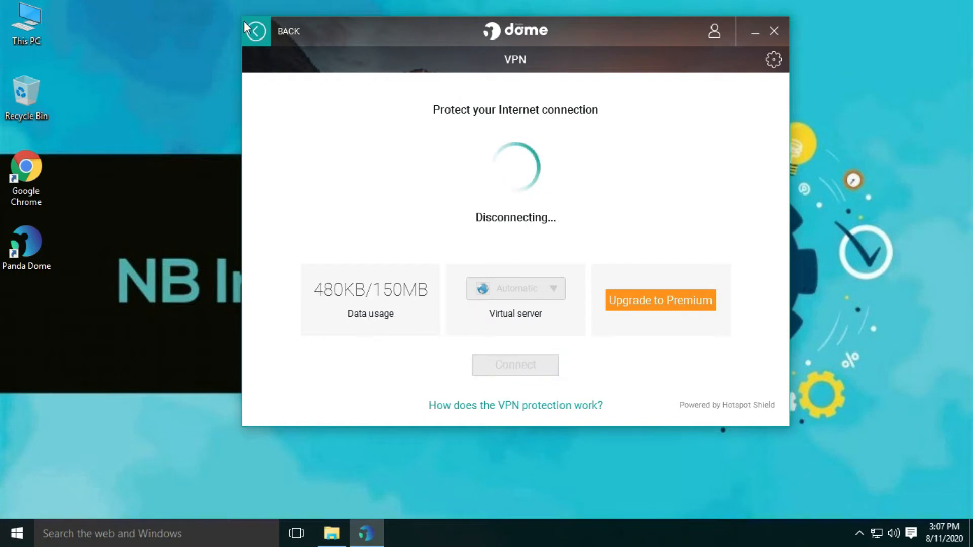
- Reach the Process Monitor overview from the home dashboard
{"action": "left_click", "coordinate": [255, 32]}
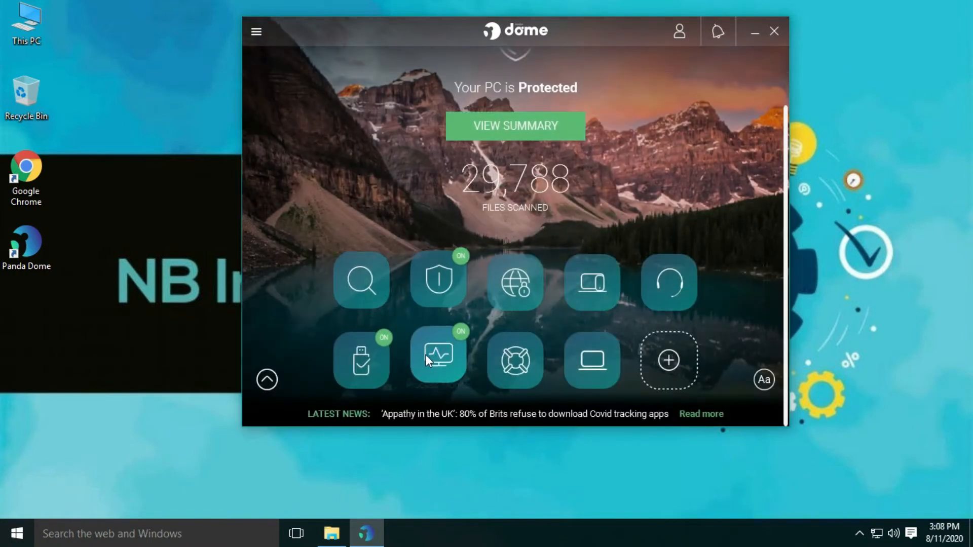
{"action": "left_click", "coordinate": [438, 360]}
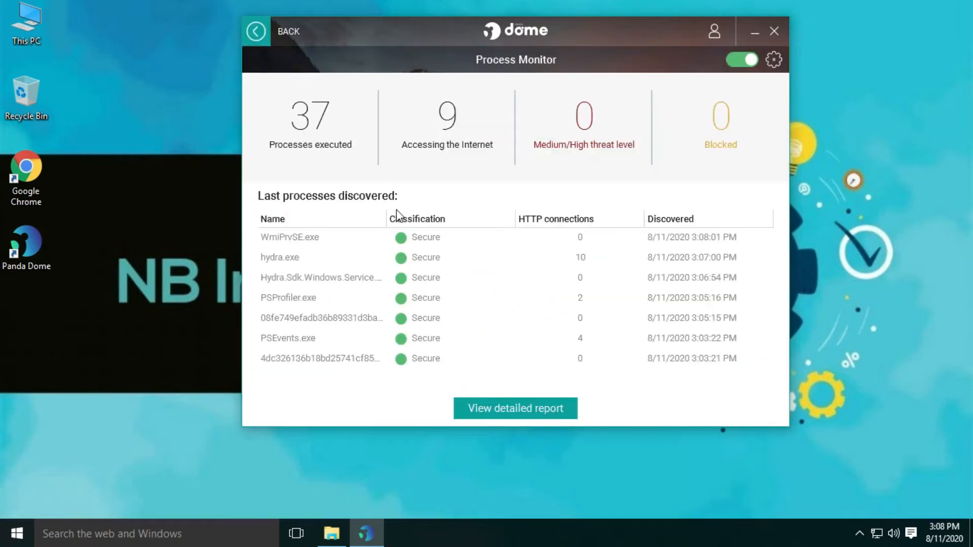
{"action": "mouse_move", "coordinate": [273, 266]}
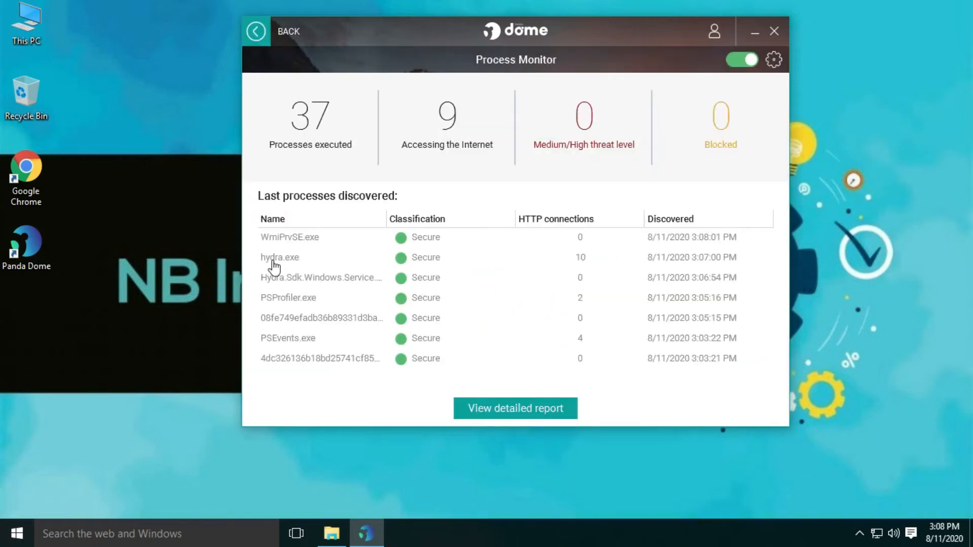
- View the web addresses hydra.exe contacted in its process report
{"action": "left_click", "coordinate": [515, 408]}
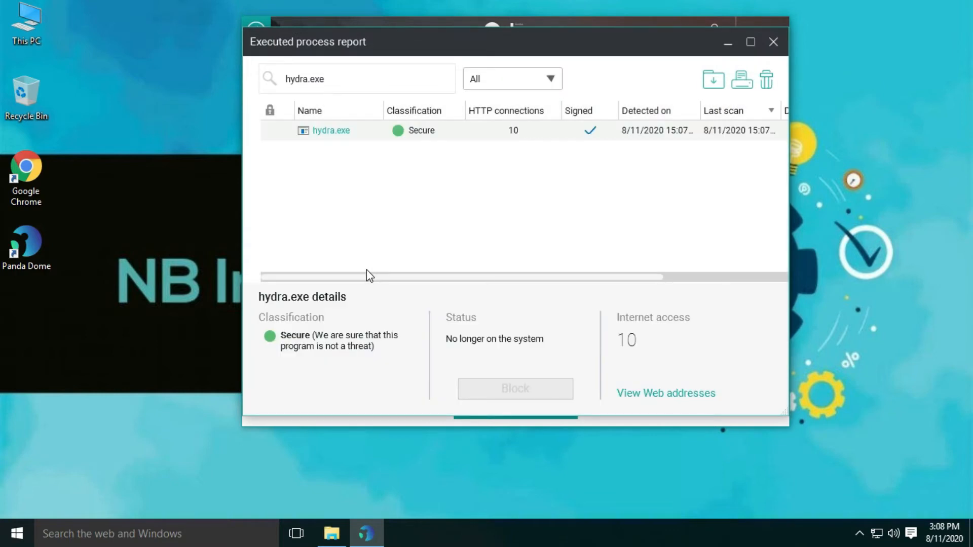
{"action": "left_click", "coordinate": [665, 393]}
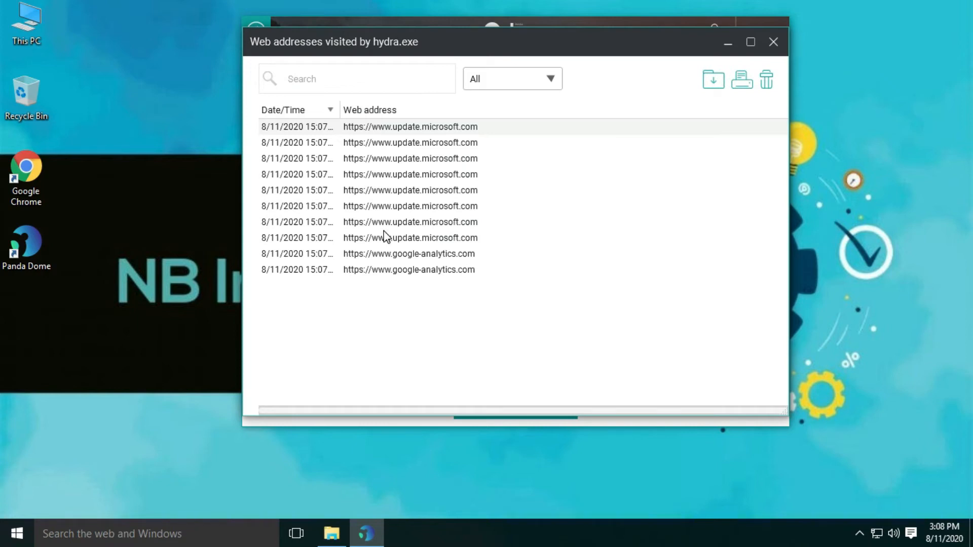
{"action": "mouse_move", "coordinate": [426, 183]}
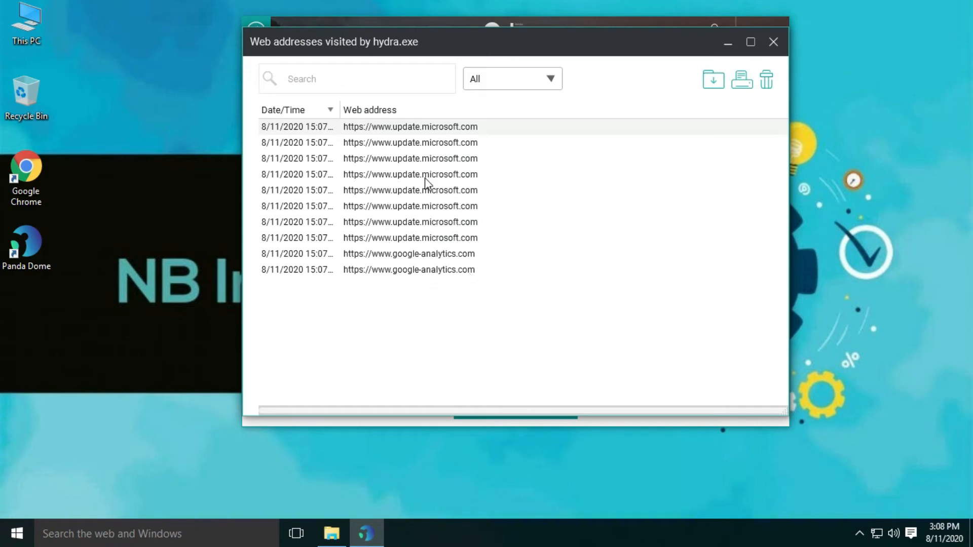
{"action": "mouse_move", "coordinate": [506, 188]}
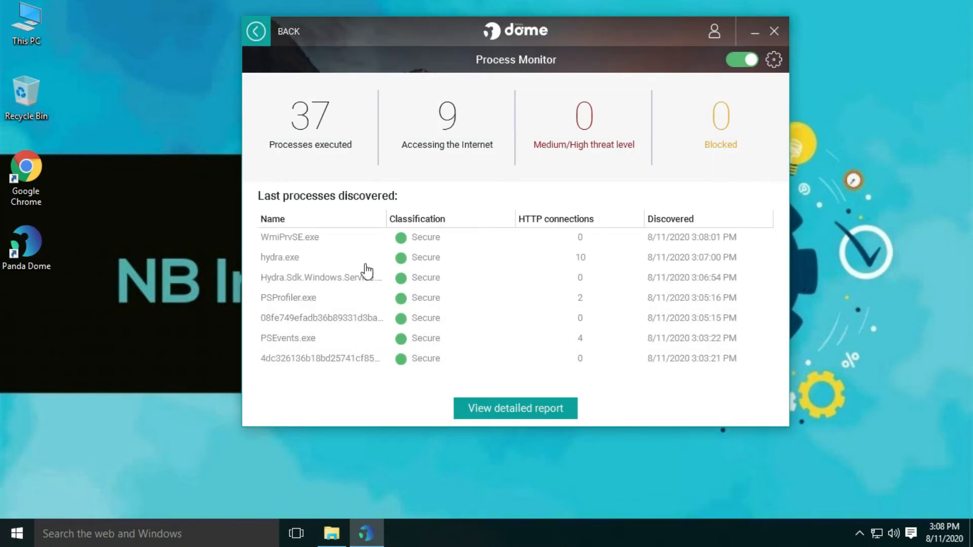
- Inspect the first hex-named process report, classed Secure, and return to the overview
{"action": "left_click", "coordinate": [515, 409]}
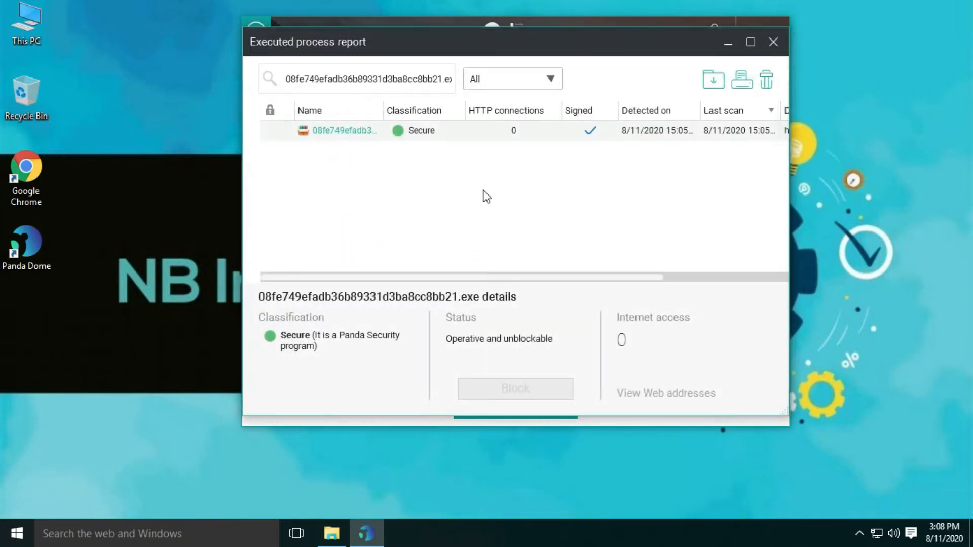
{"action": "mouse_move", "coordinate": [336, 134]}
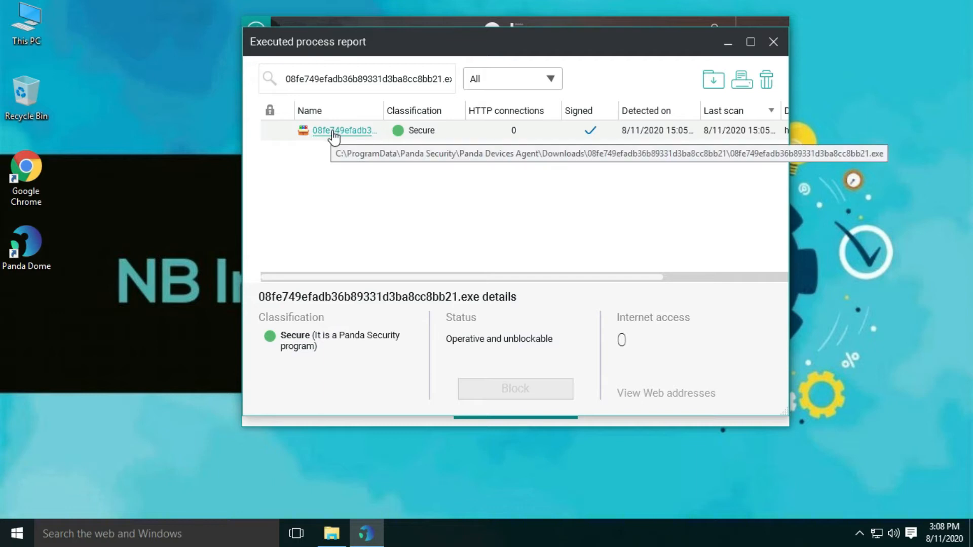
{"action": "left_click", "coordinate": [255, 31]}
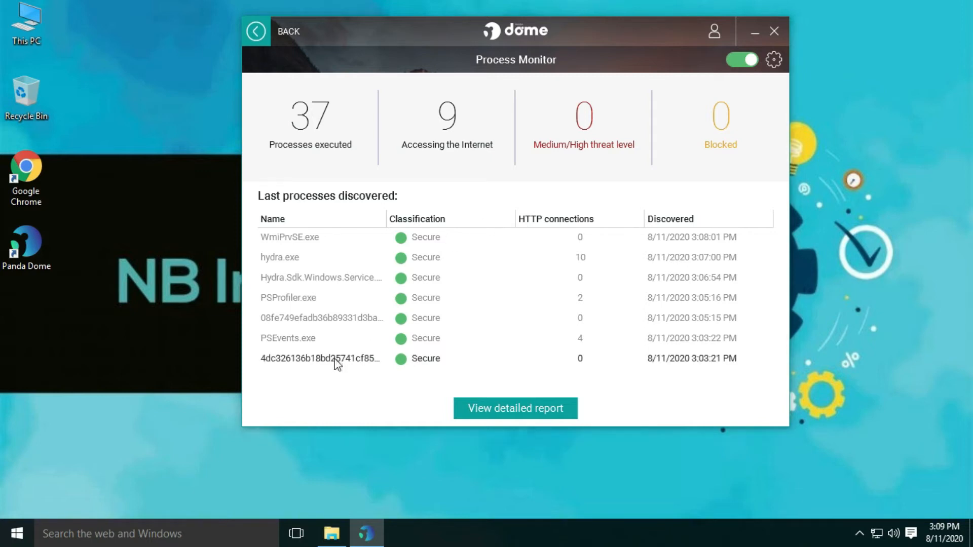
- Inspect the second hex-named process report, classed Secure, then return home
{"action": "left_click", "coordinate": [515, 408]}
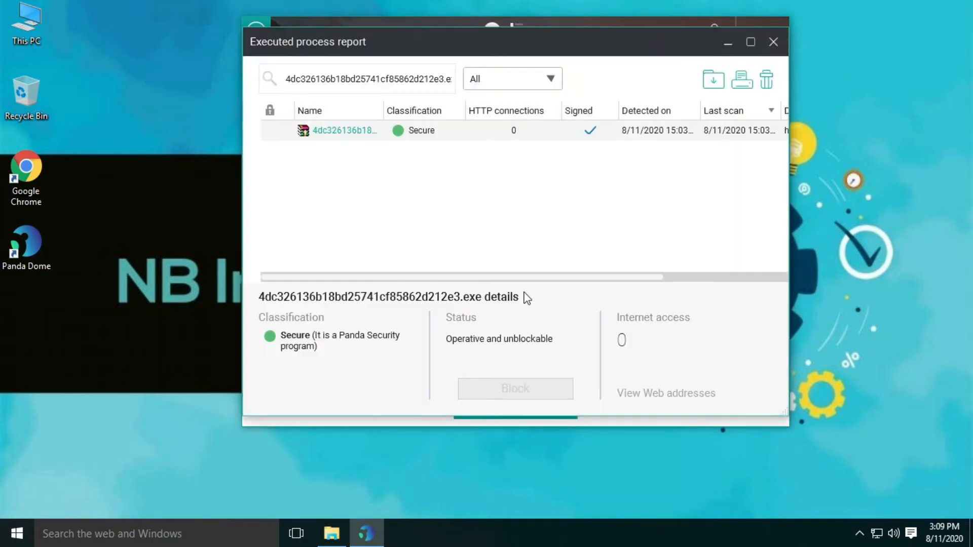
{"action": "left_click", "coordinate": [665, 394]}
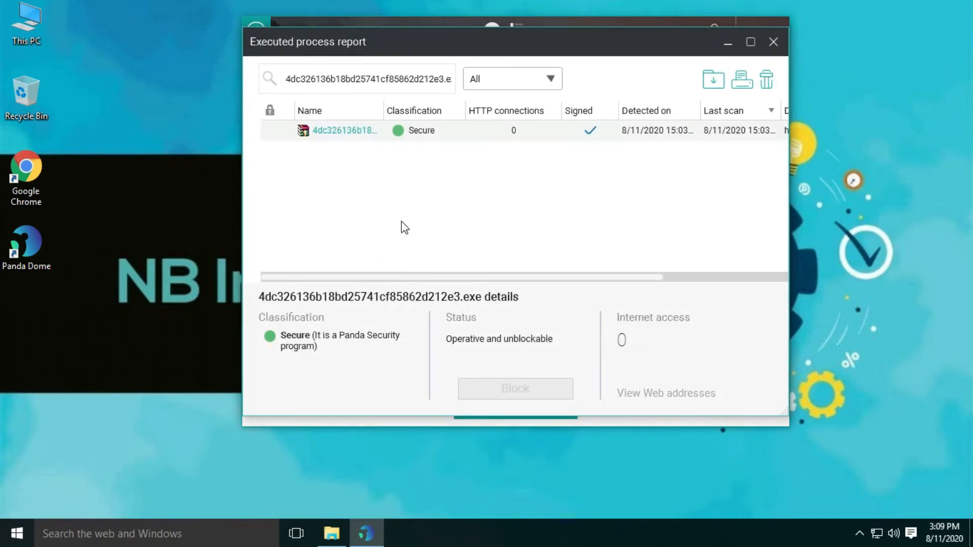
{"action": "left_click", "coordinate": [257, 32]}
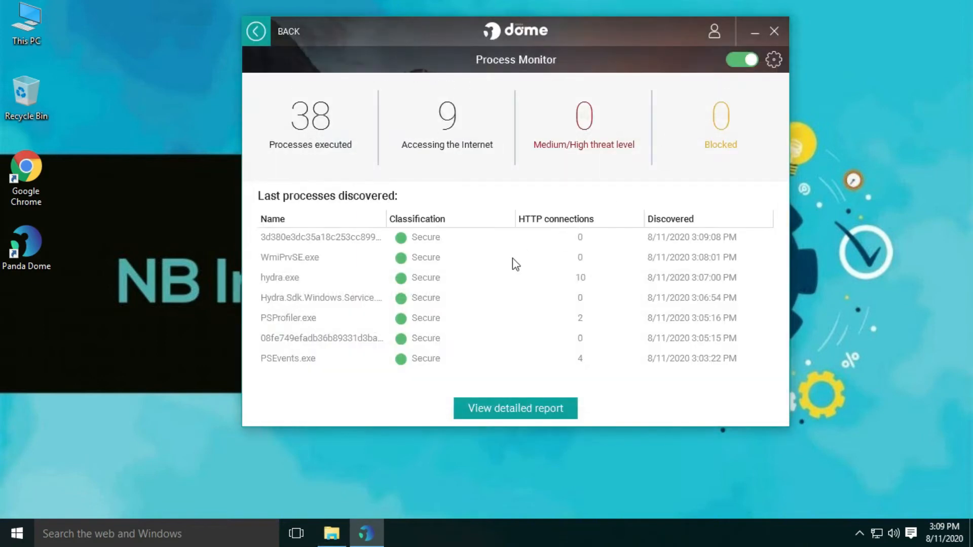
{"action": "left_click", "coordinate": [255, 32]}
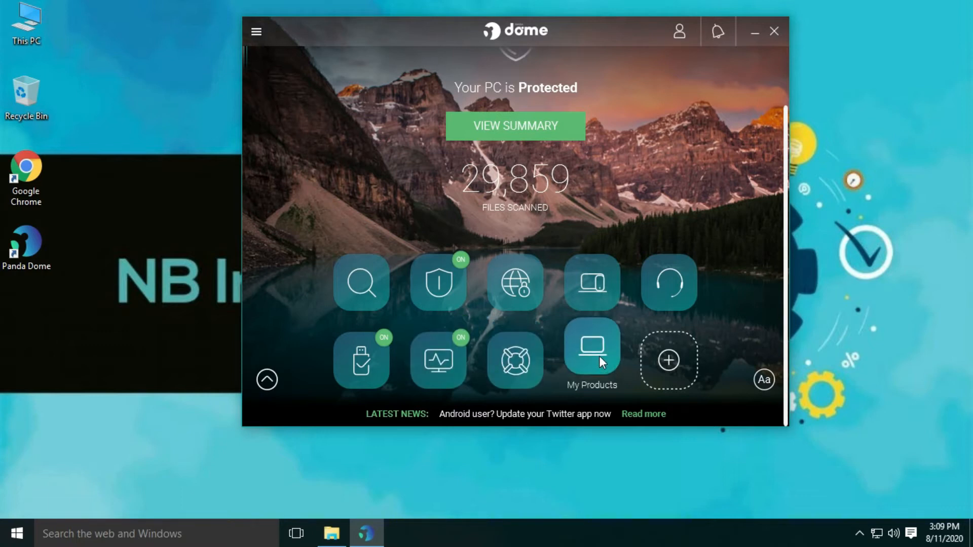
{"action": "left_click", "coordinate": [591, 350]}
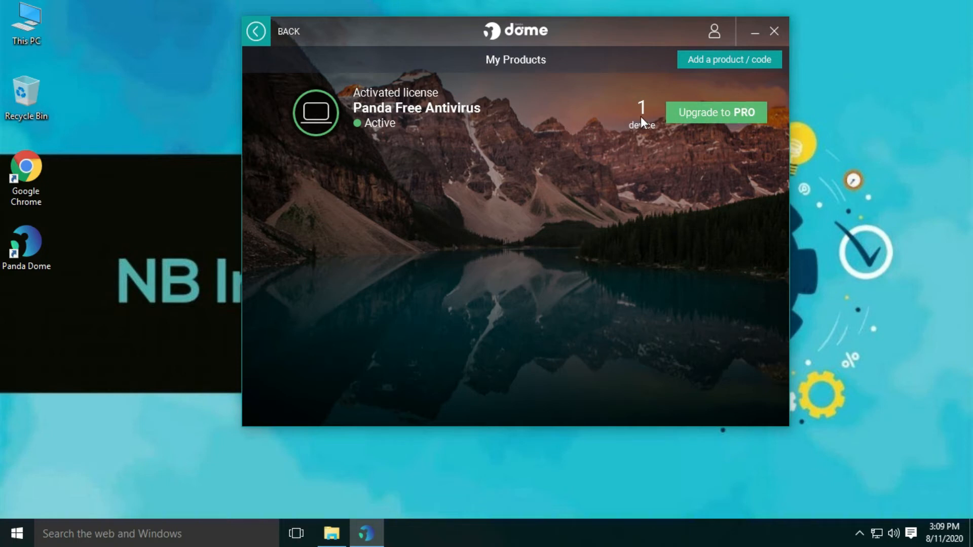
{"action": "left_click", "coordinate": [255, 31]}
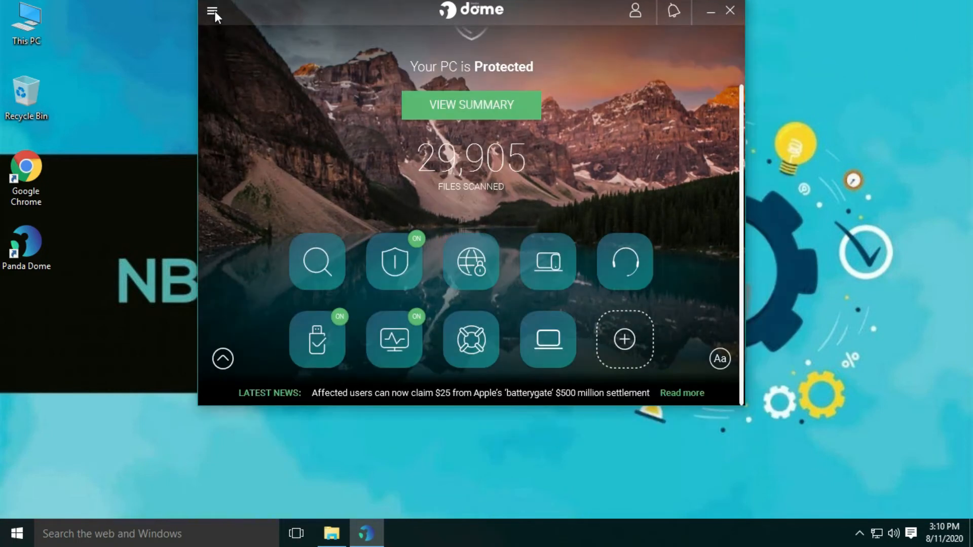
- Reach the general application settings from the section menu
{"action": "left_click", "coordinate": [213, 11]}
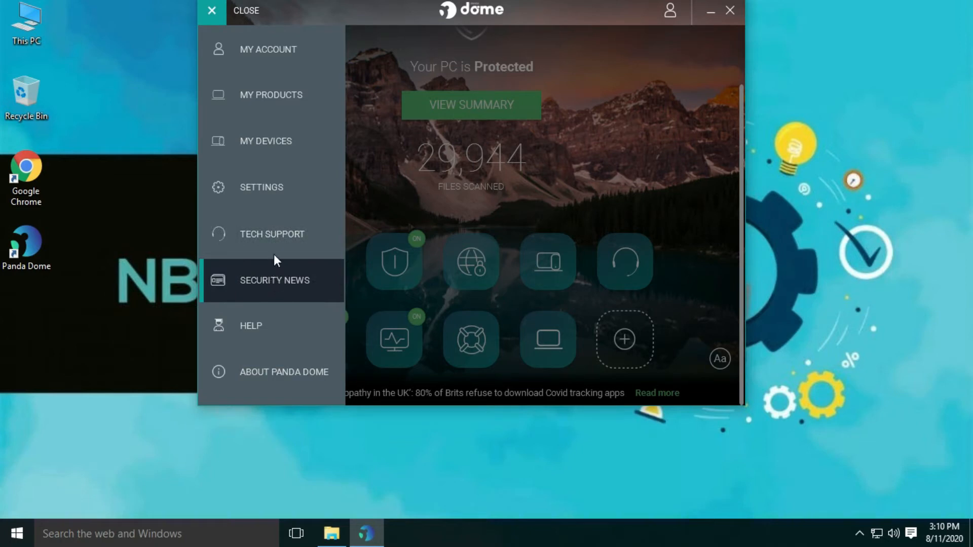
{"action": "left_click", "coordinate": [261, 186]}
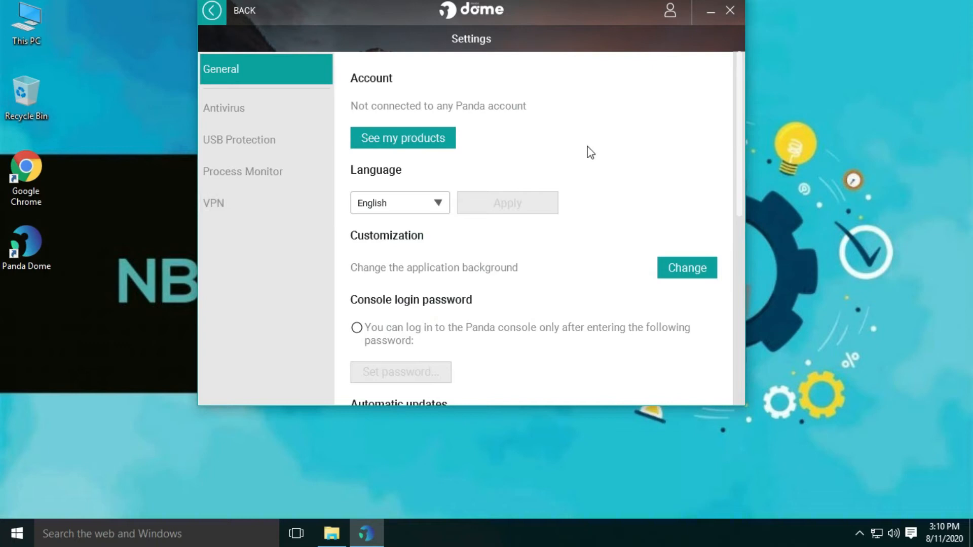
- Run Update now from the Automatic updates settings
{"action": "scroll", "scroll_direction": "down", "scroll_amount": 3}
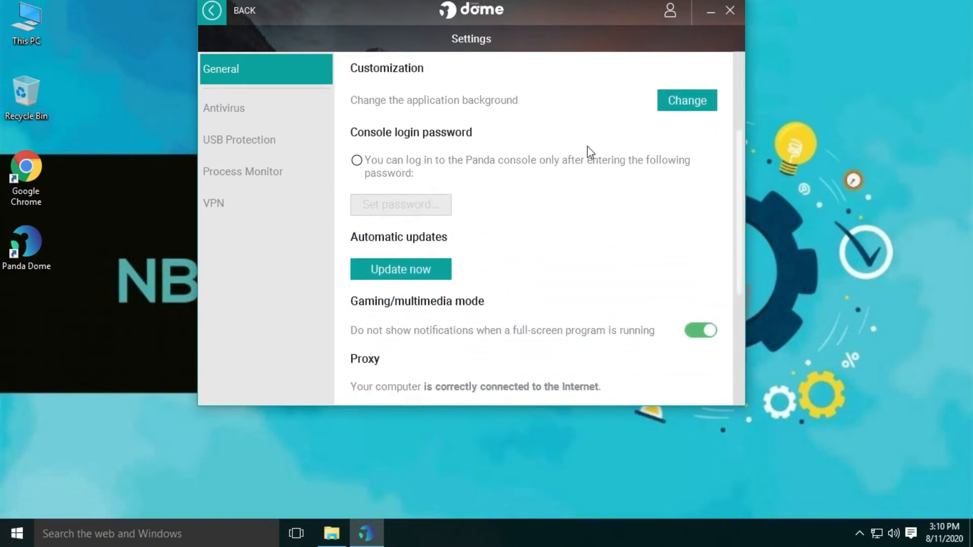
{"action": "scroll", "scroll_direction": "down", "scroll_amount": 3}
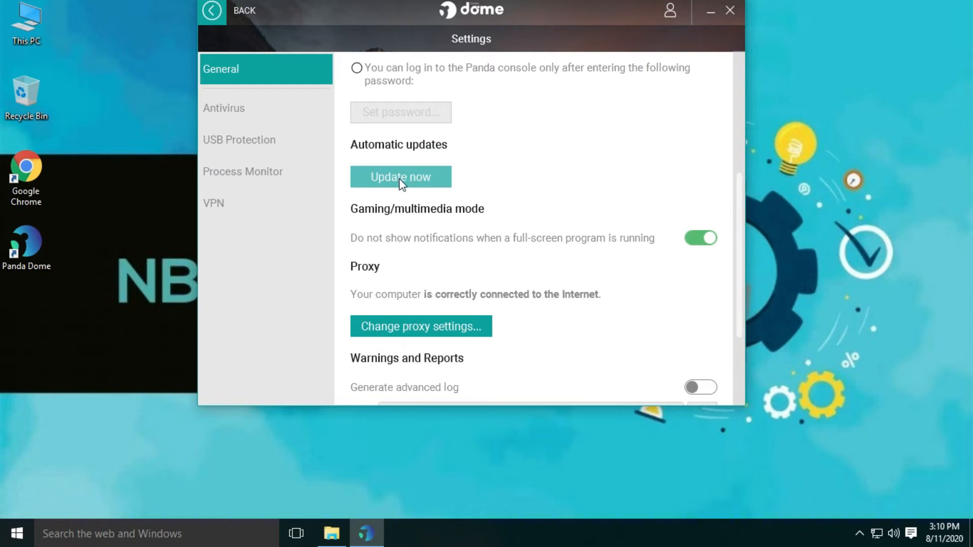
{"action": "left_click", "coordinate": [401, 177]}
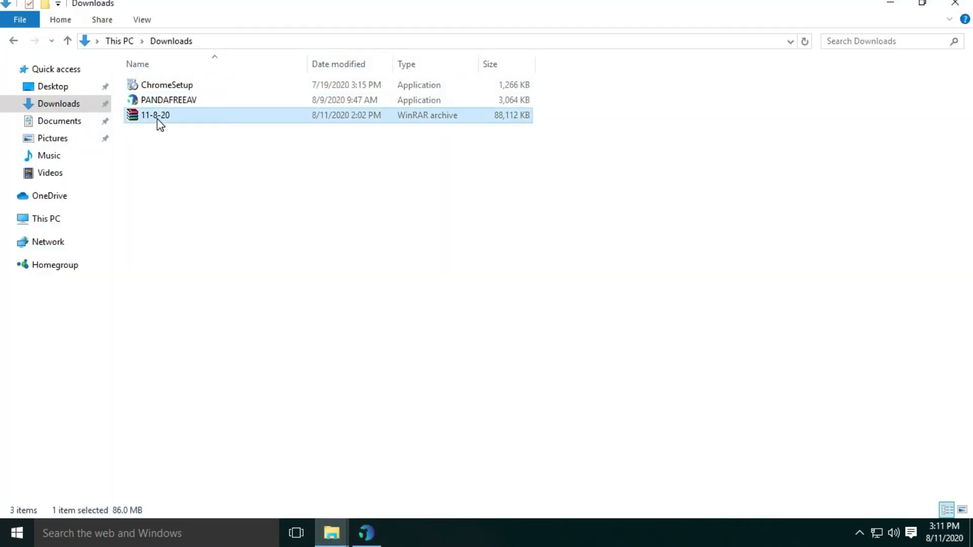
- Copy the 11-8-20 archive from Downloads for pasting onto the desktop
{"action": "right_click", "coordinate": [155, 116]}
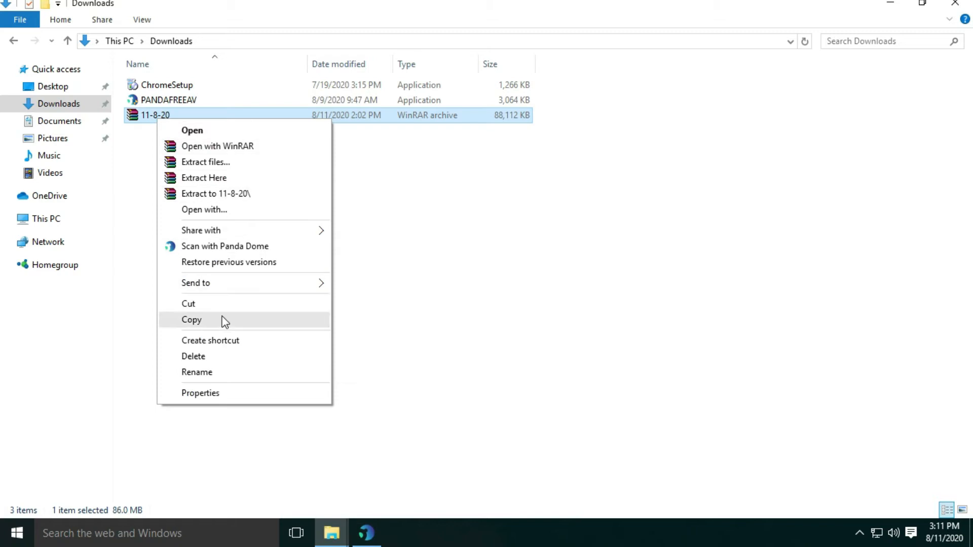
{"action": "left_click", "coordinate": [365, 534]}
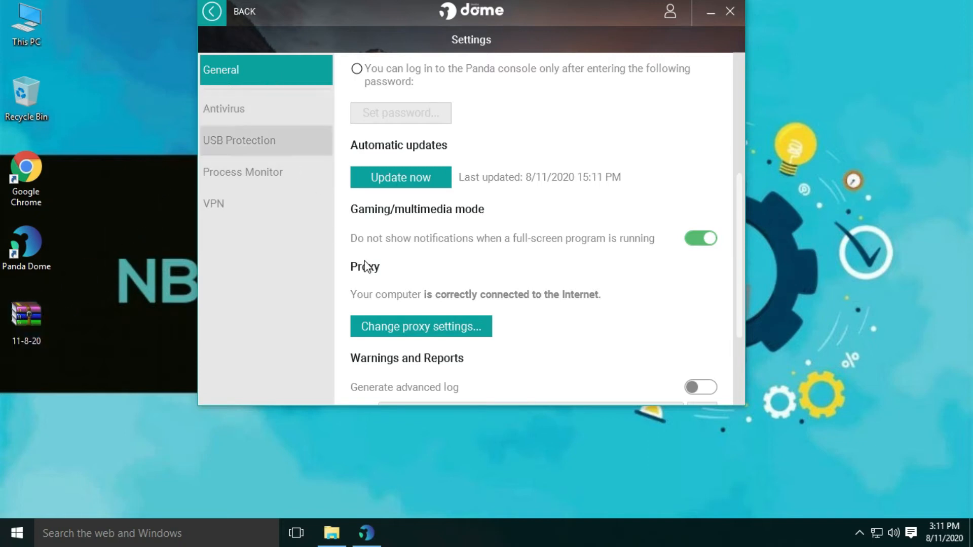
- Scroll through the remaining General settings and return to the home dashboard
{"action": "scroll", "scroll_direction": "down", "scroll_amount": 3}
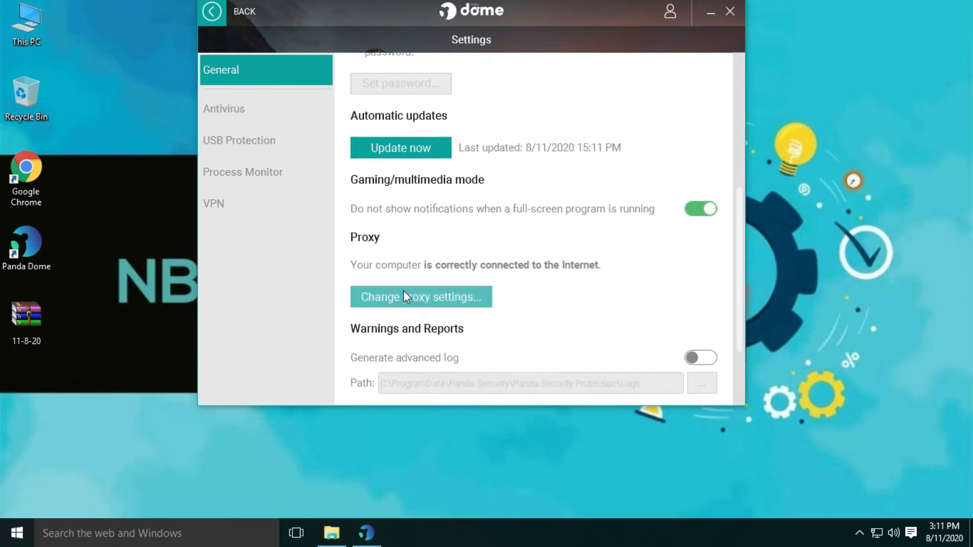
{"action": "scroll", "scroll_direction": "down", "scroll_amount": 3}
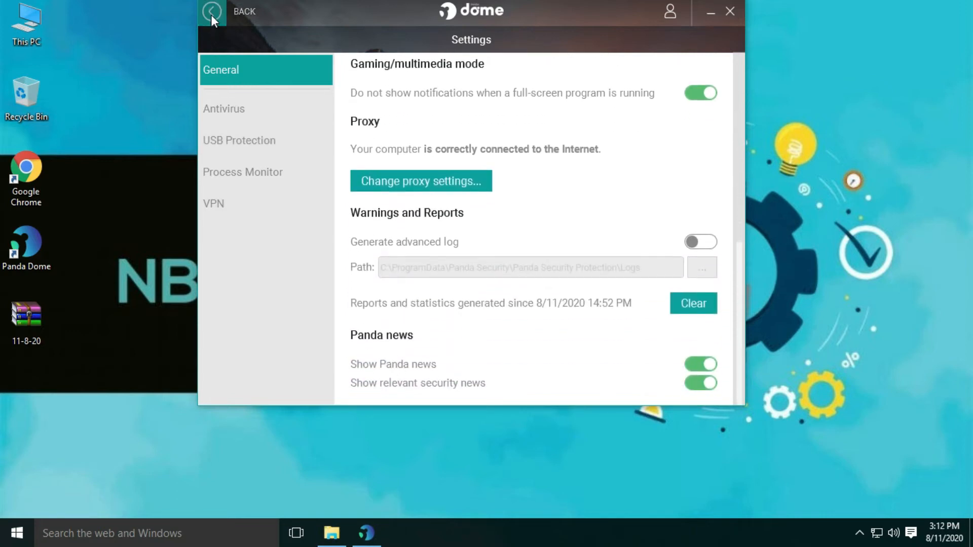
{"action": "left_click", "coordinate": [211, 11]}
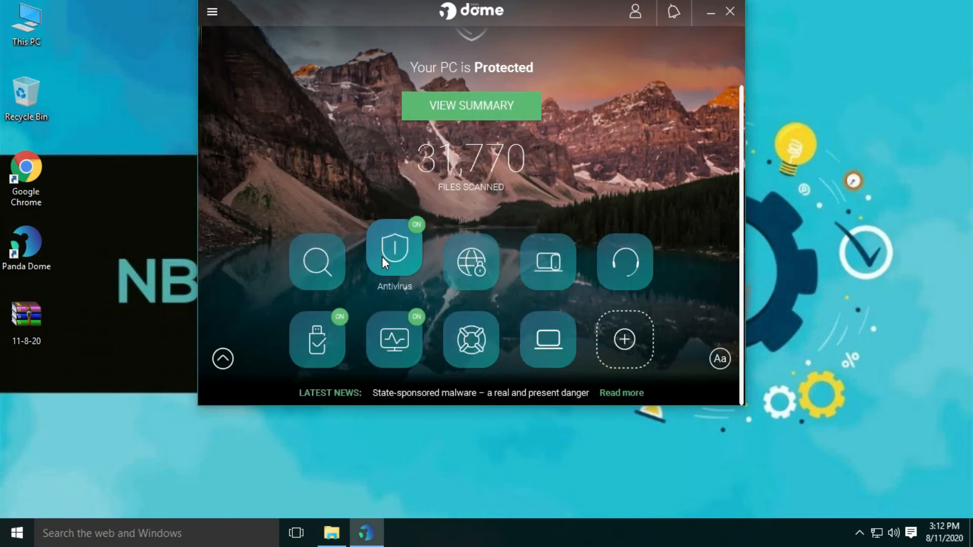
- Switch Panda Dome's antivirus protection off from the Antivirus section
{"action": "left_click", "coordinate": [394, 255]}
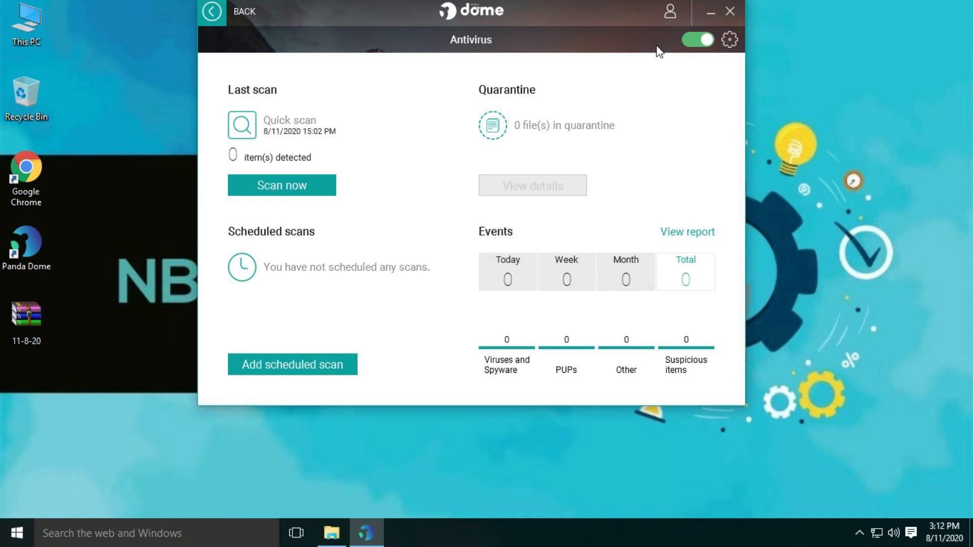
{"action": "left_click", "coordinate": [698, 40]}
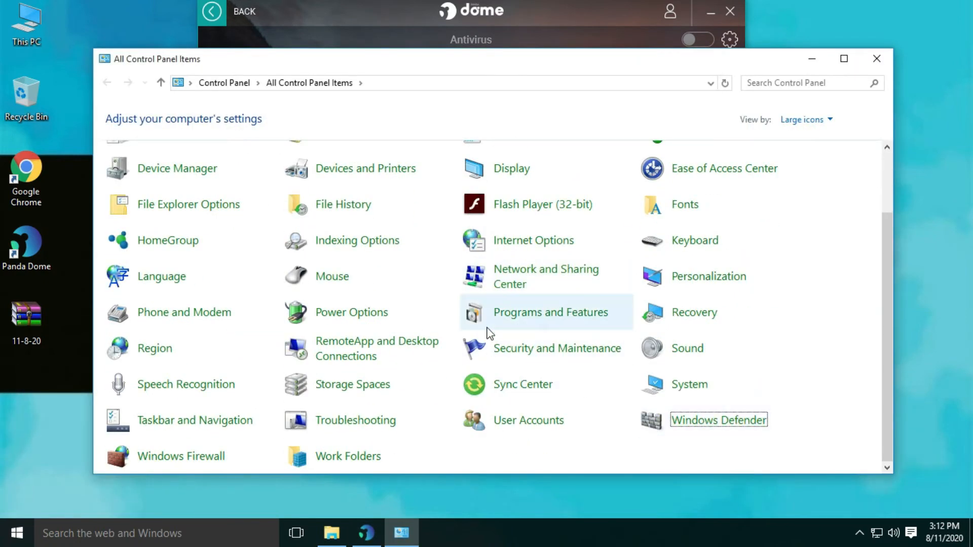
- Bring up Windows Defender from Control Panel and hide the Panda Dome window
{"action": "double_click", "coordinate": [718, 420]}
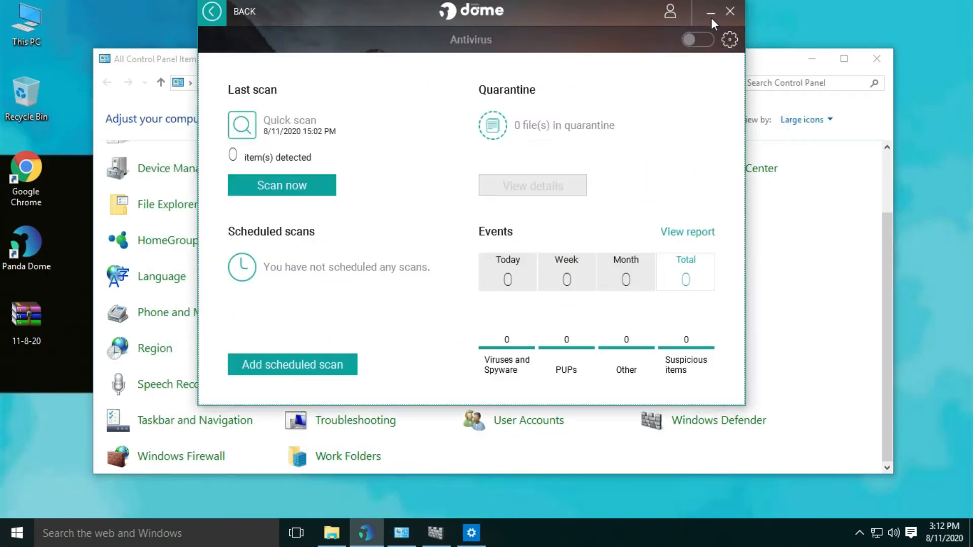
{"action": "left_click", "coordinate": [212, 11]}
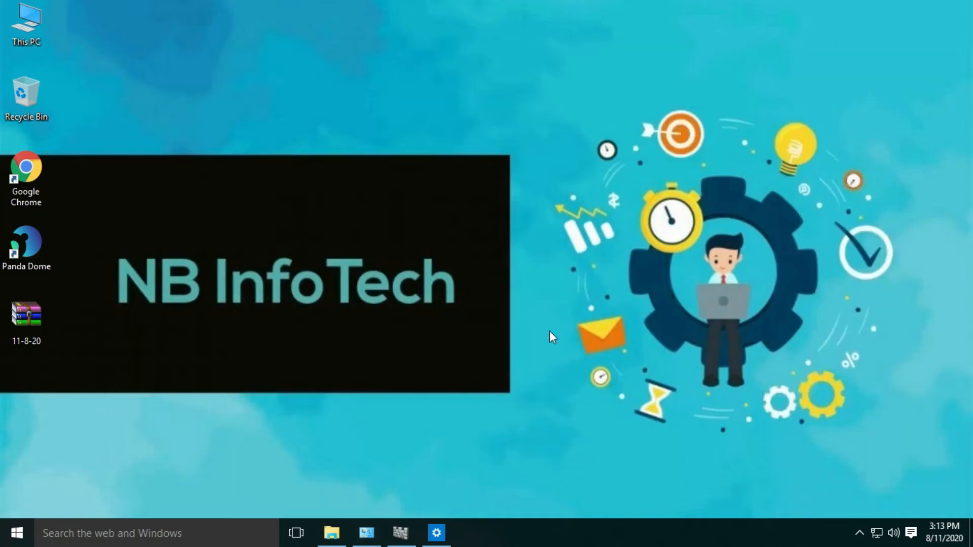
- Extract the 11-8-20.rar archive onto the desktop, confirming its password
{"action": "left_click", "coordinate": [332, 533]}
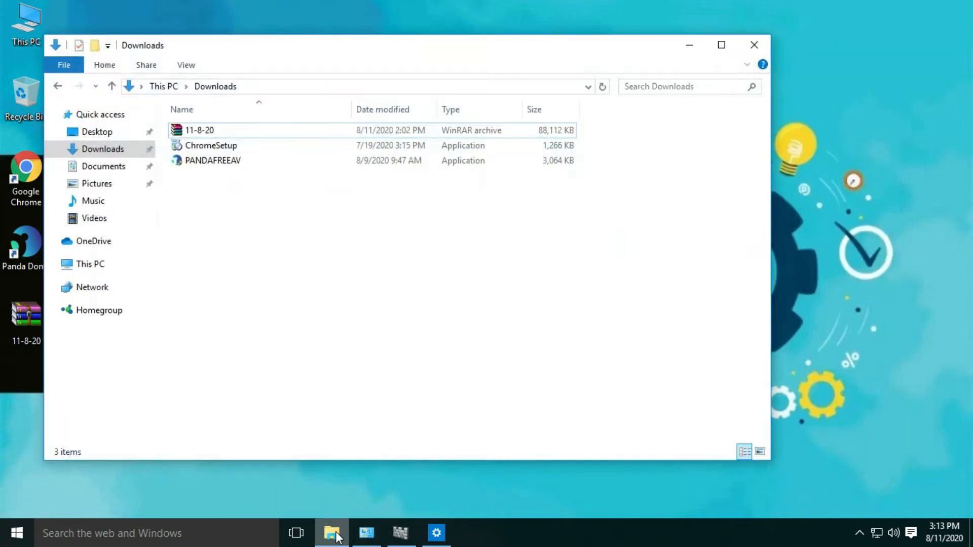
{"action": "left_click", "coordinate": [331, 533]}
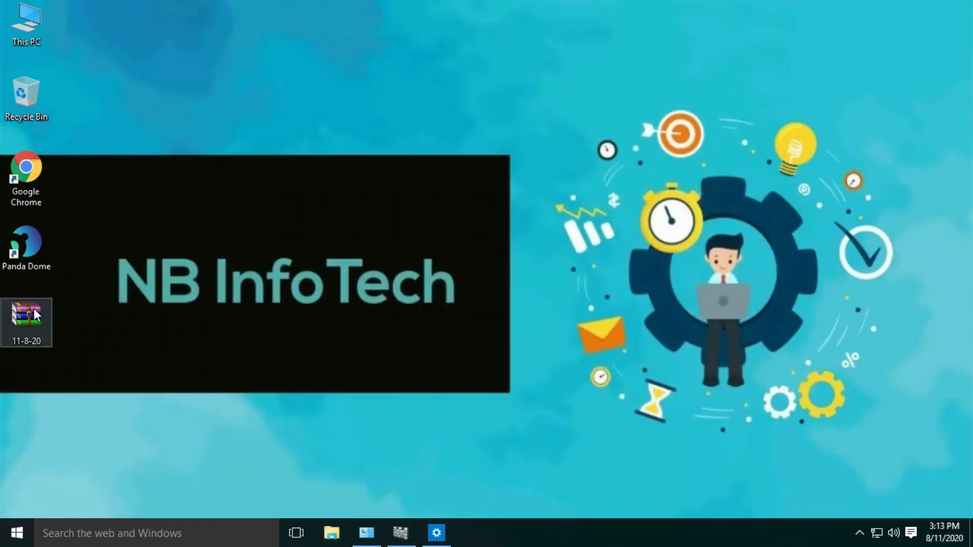
{"action": "right_click", "coordinate": [27, 320]}
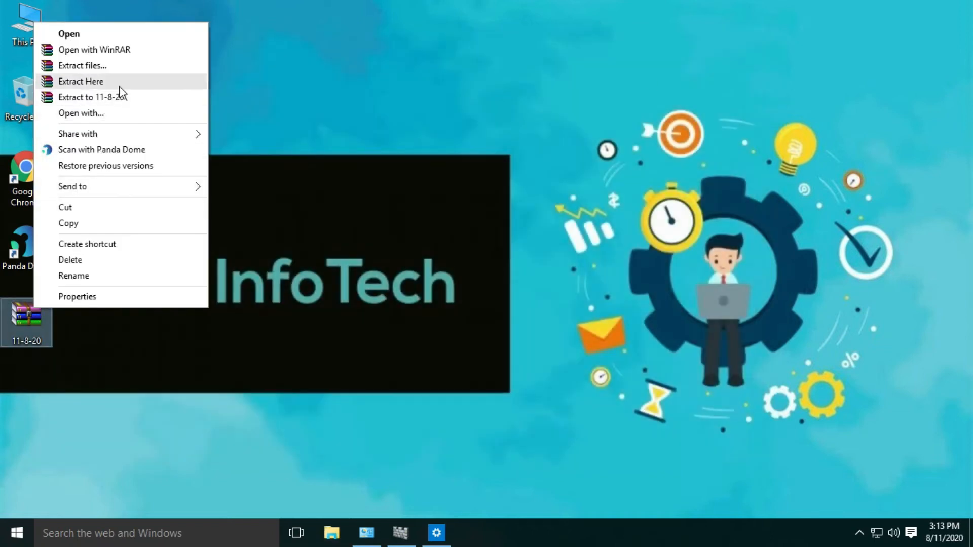
{"action": "left_click", "coordinate": [81, 81]}
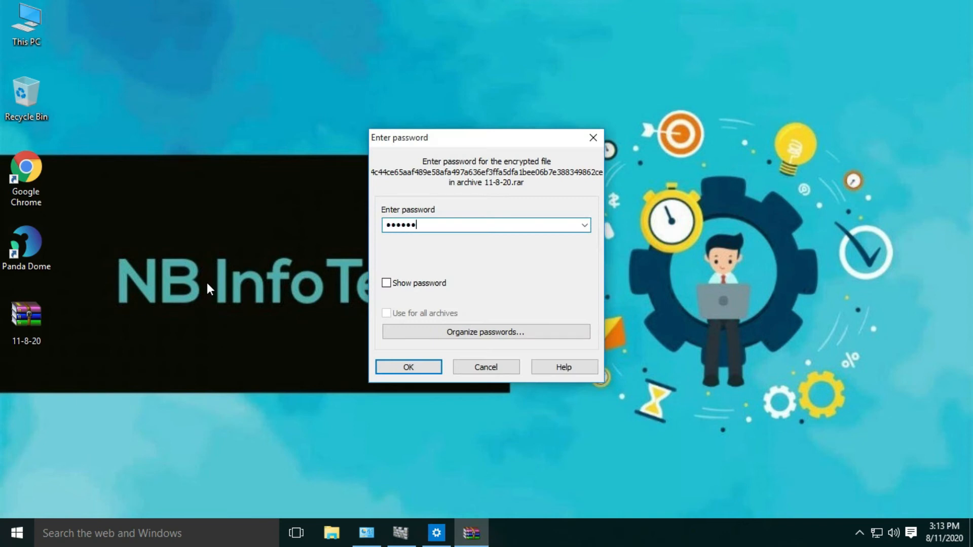
{"action": "left_click", "coordinate": [408, 367]}
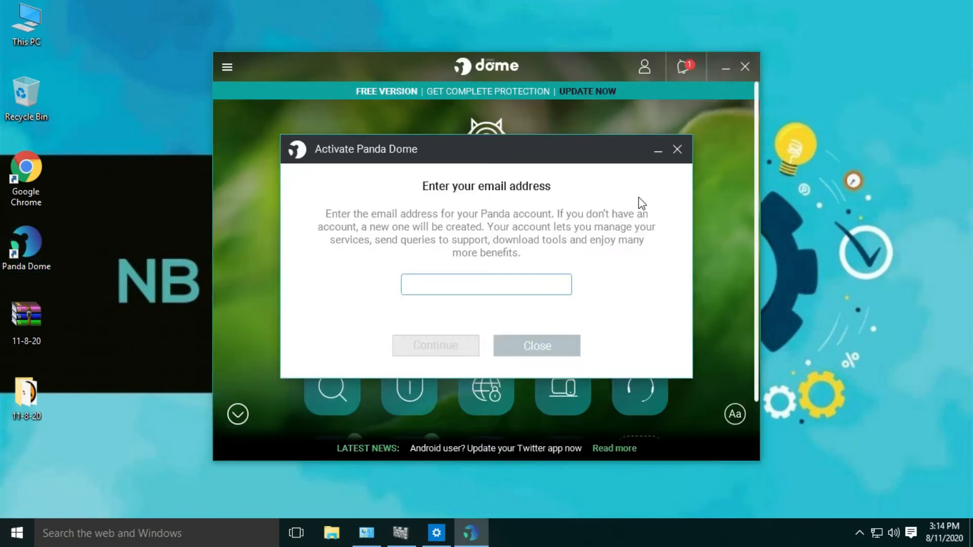
- Scan the extracted 11-8-20 desktop folder with Panda Dome via its context menu
{"action": "right_click", "coordinate": [26, 400]}
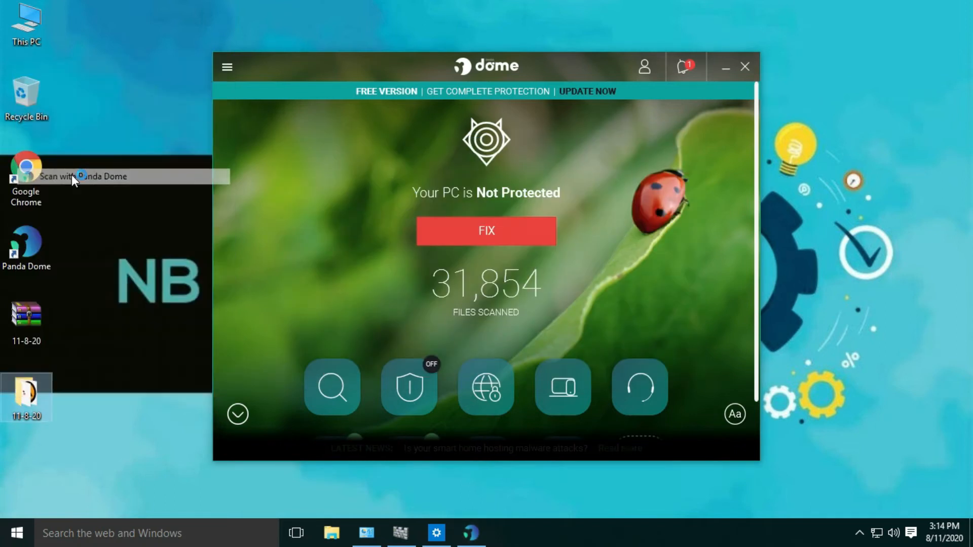
{"action": "left_click", "coordinate": [82, 177]}
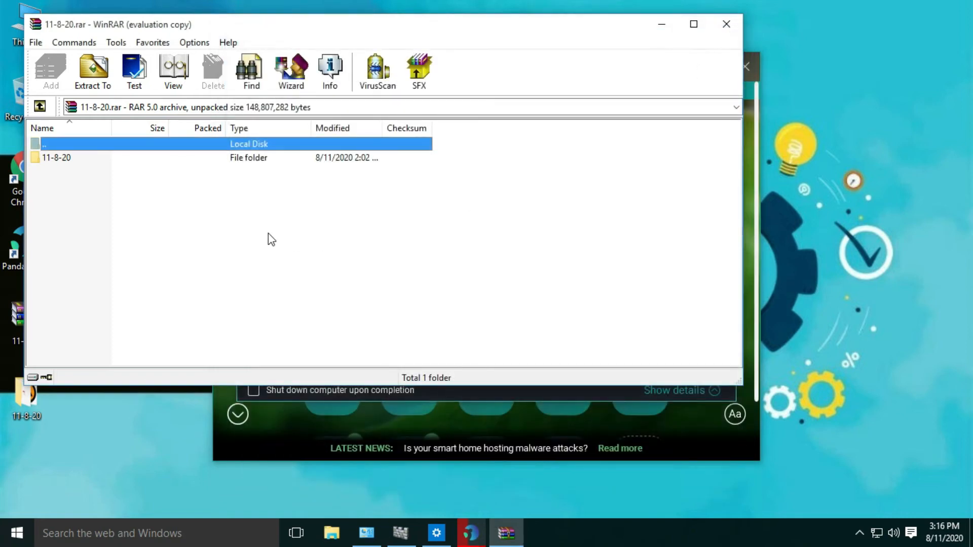
- List the 300 sample files inside the archive's 11-8-20 folder, then close WinRAR
{"action": "double_click", "coordinate": [55, 157]}
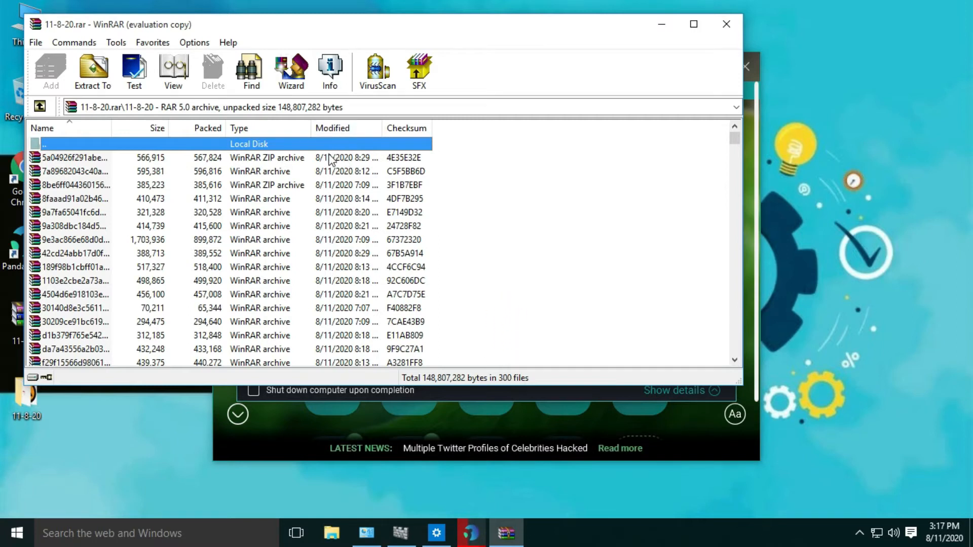
{"action": "left_click", "coordinate": [74, 254]}
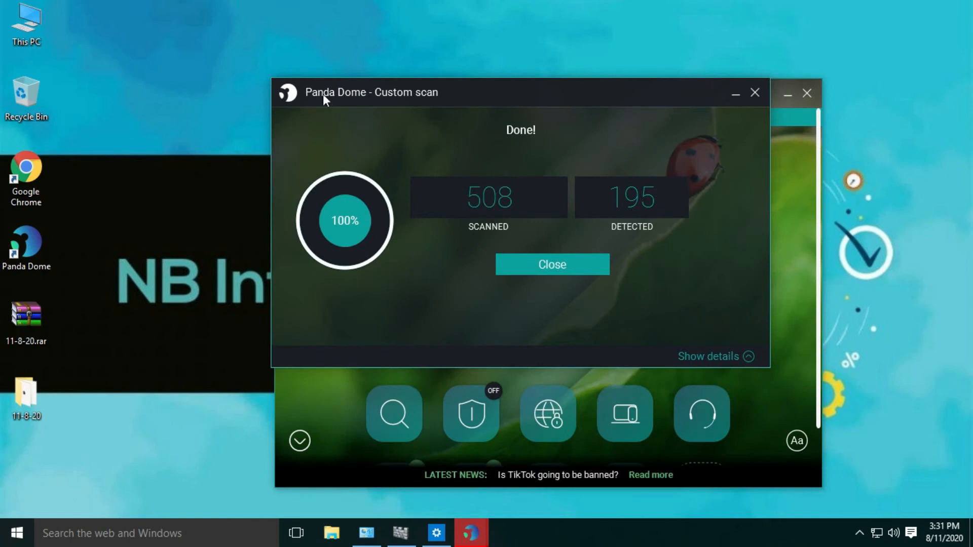
- Expand the custom scan's event details and scroll through the detected trojans
{"action": "left_click", "coordinate": [709, 356]}
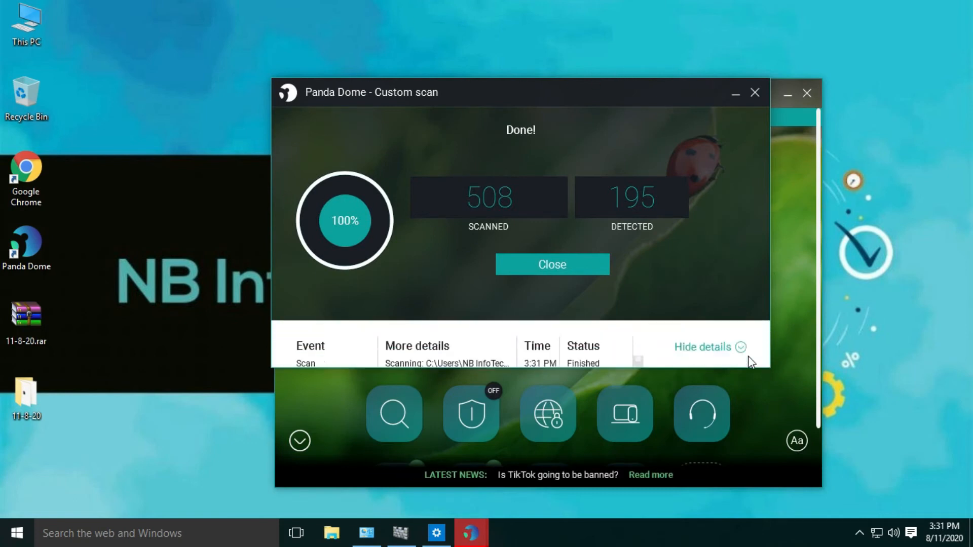
{"action": "left_click", "coordinate": [552, 264]}
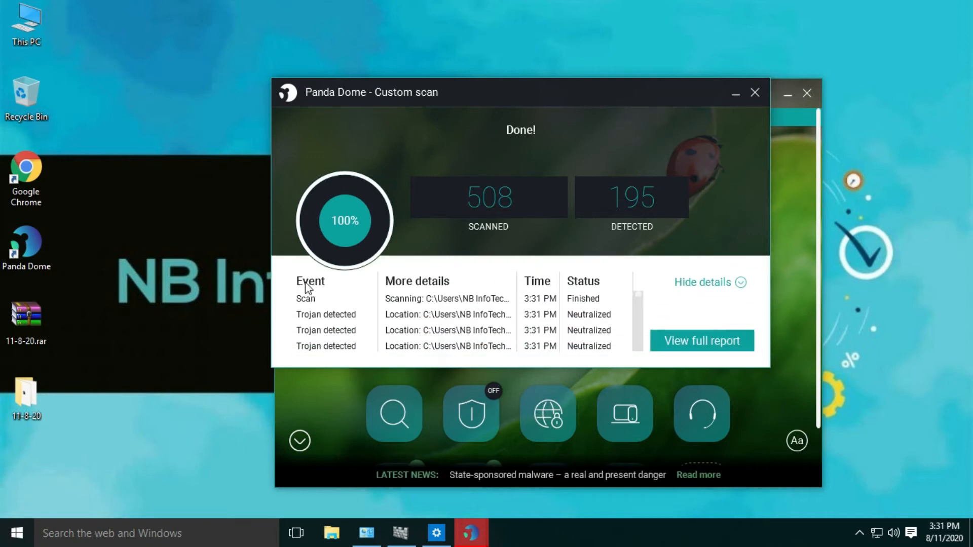
{"action": "mouse_move", "coordinate": [345, 316]}
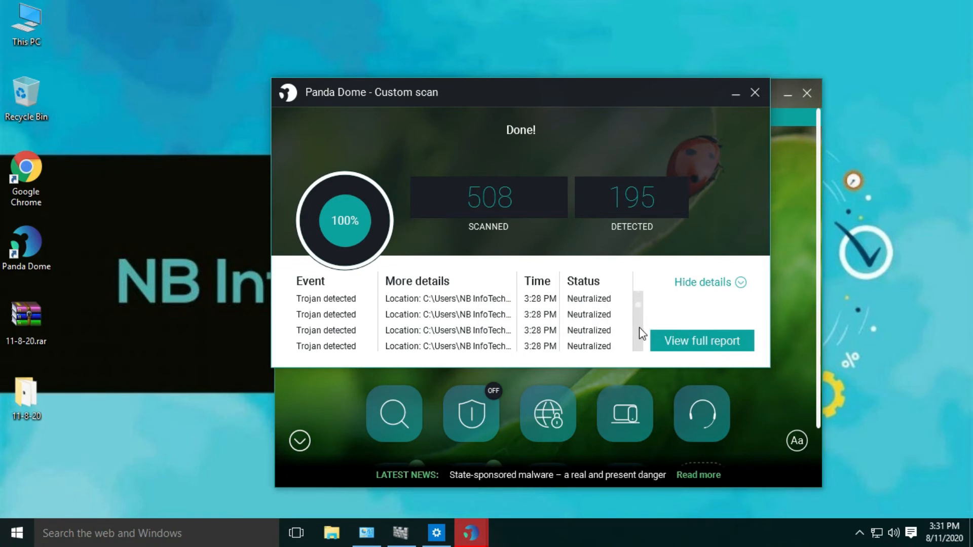
{"action": "mouse_move", "coordinate": [648, 354]}
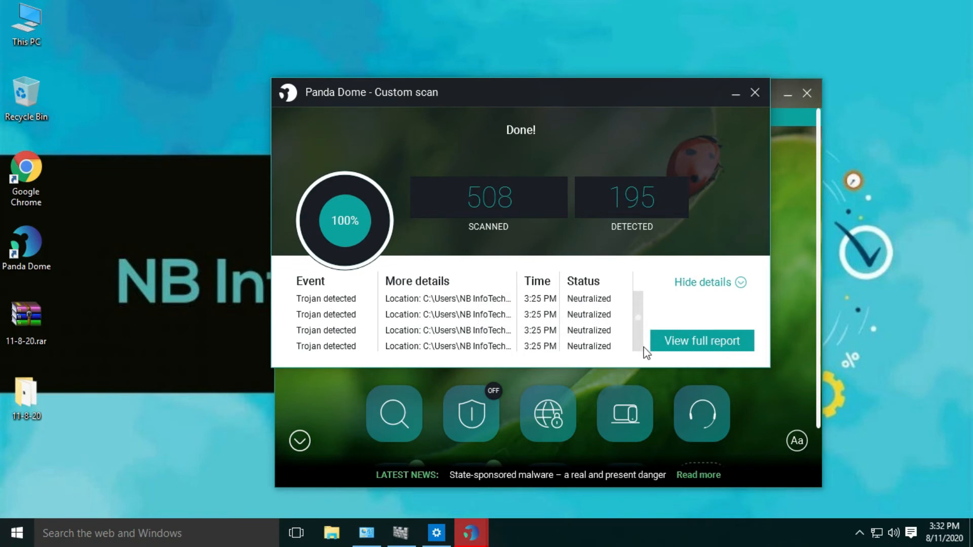
{"action": "scroll", "scroll_direction": "down", "scroll_amount": 3}
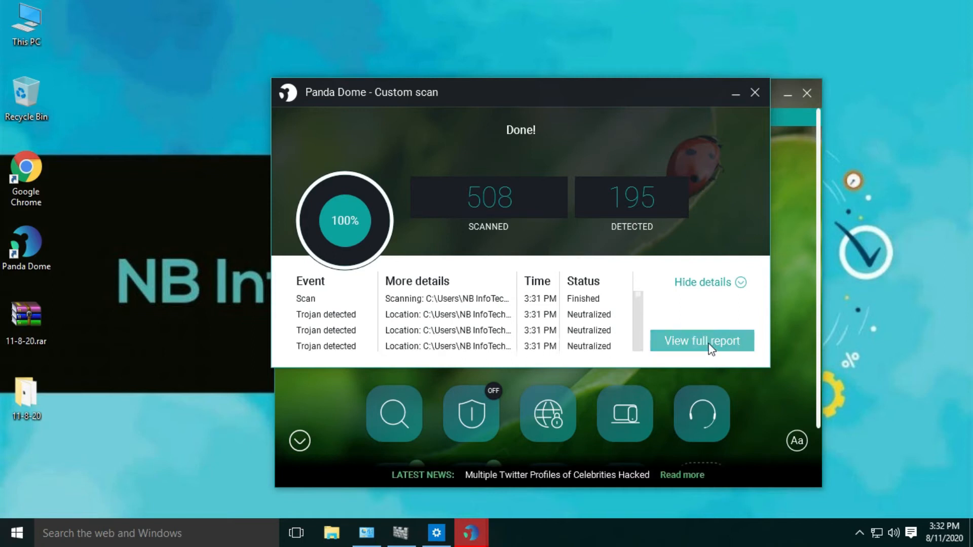
- View the full event report listing 195 quarantined files, then close it
{"action": "left_click", "coordinate": [702, 341]}
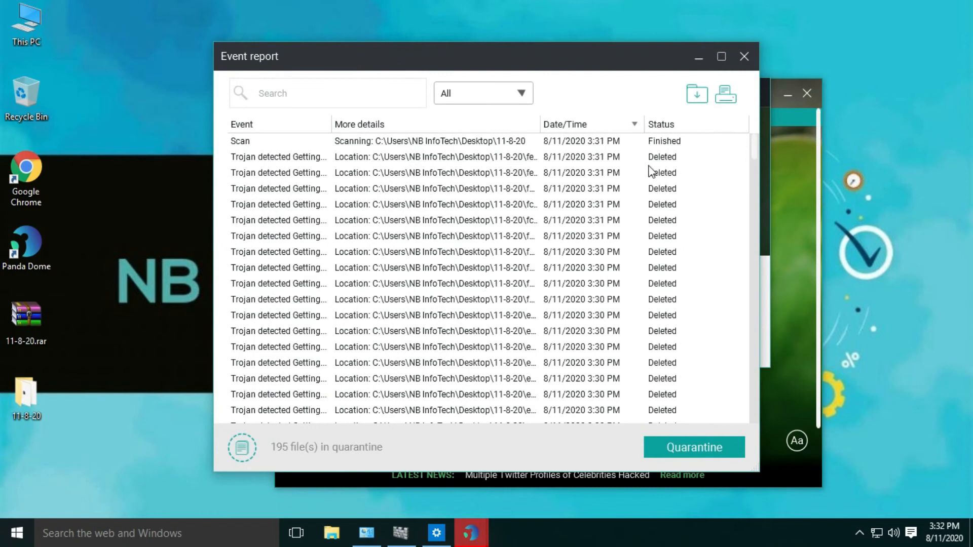
{"action": "scroll", "scroll_direction": "down", "scroll_amount": 3}
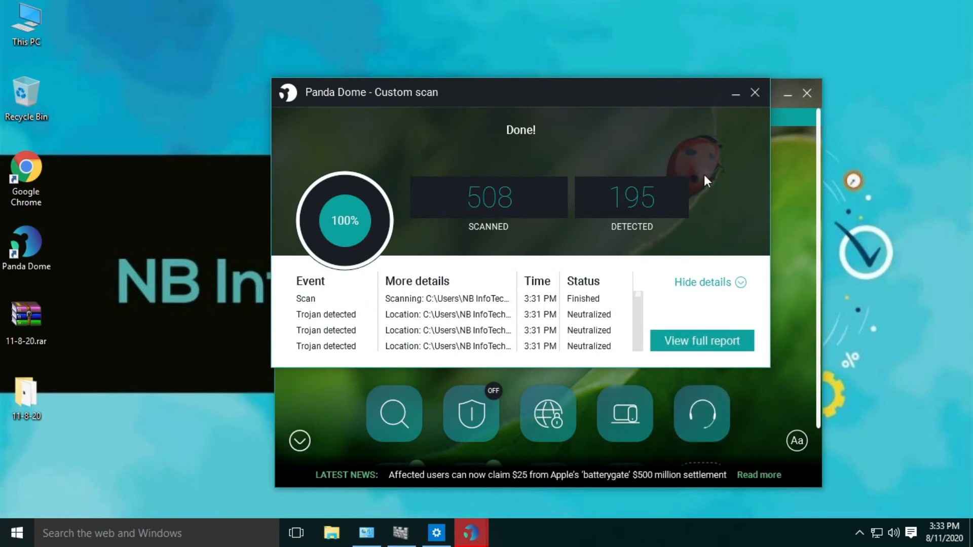
{"action": "left_click", "coordinate": [754, 93]}
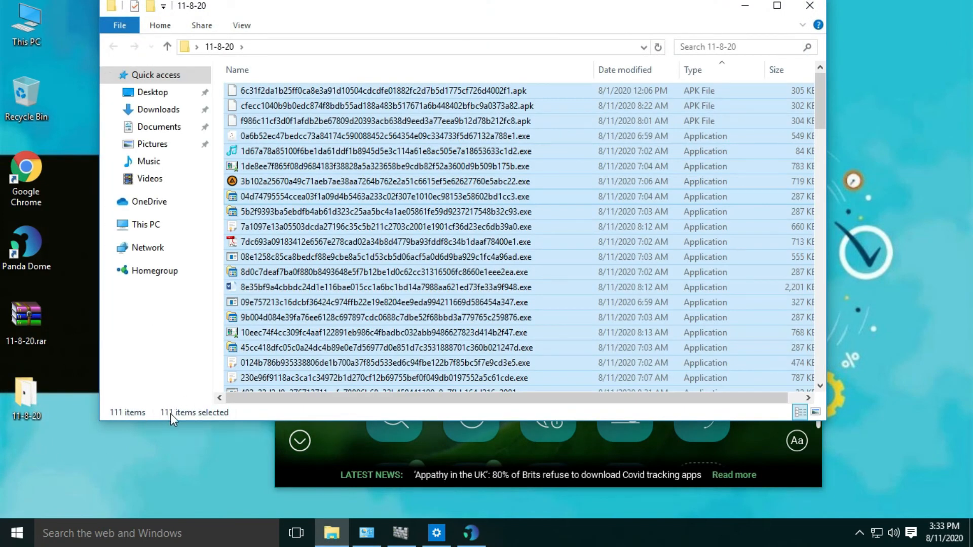
{"action": "mouse_move", "coordinate": [200, 421]}
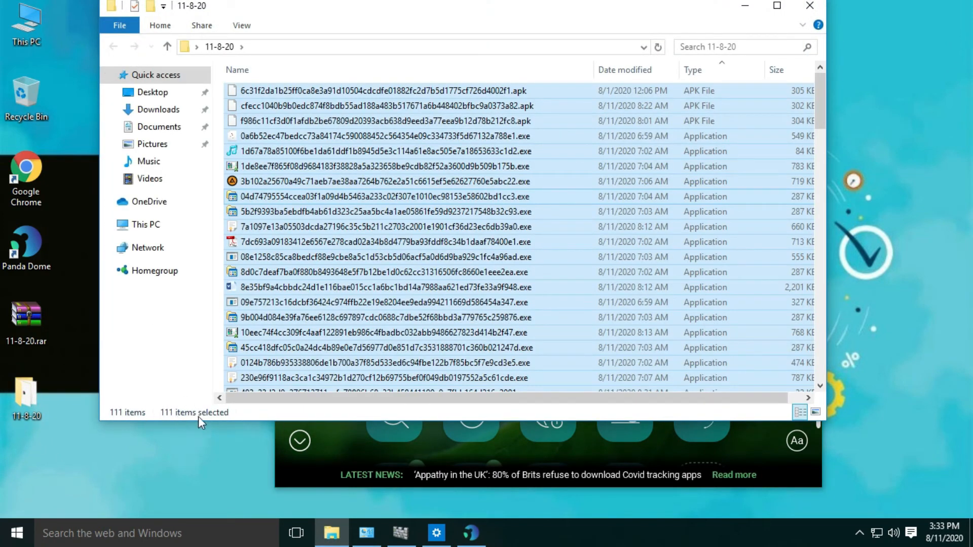
- Scroll the 11-8-20 folder to check the 111 remaining items
{"action": "scroll", "scroll_direction": "down", "scroll_amount": 3}
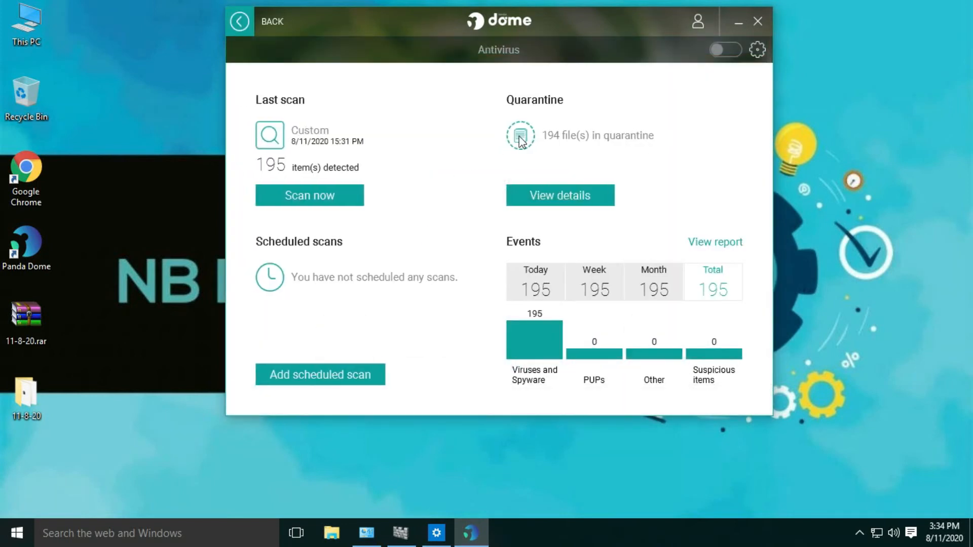
- Turn the Antivirus protection toggle back on
{"action": "left_click", "coordinate": [724, 50]}
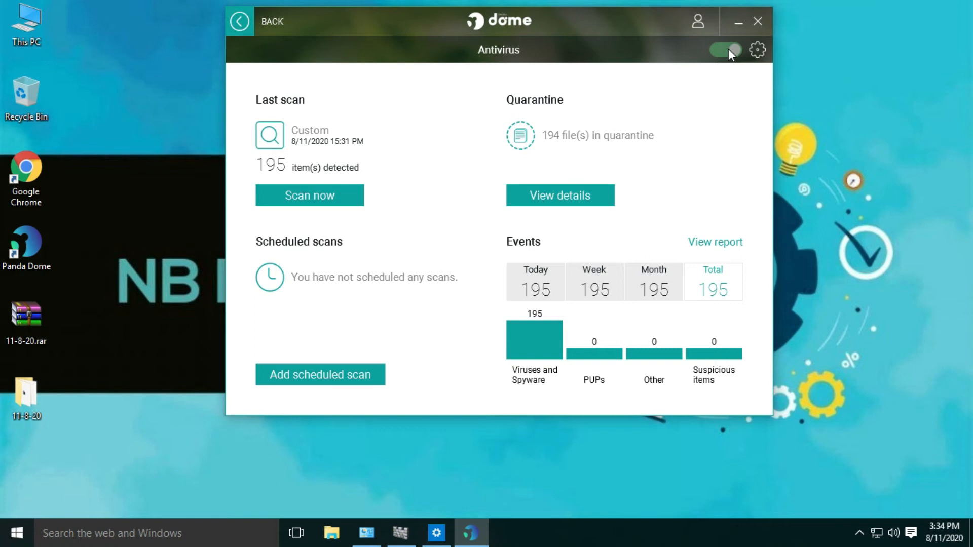
{"action": "mouse_move", "coordinate": [702, 59]}
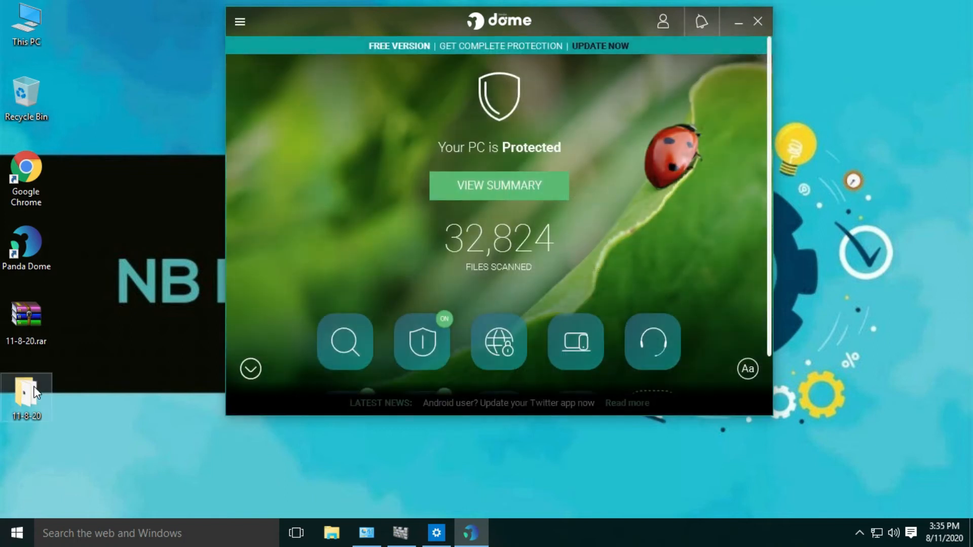
- Rescan the 11-8-20 folder with Panda Dome: 311 files scanned, 0 detected
{"action": "right_click", "coordinate": [26, 394]}
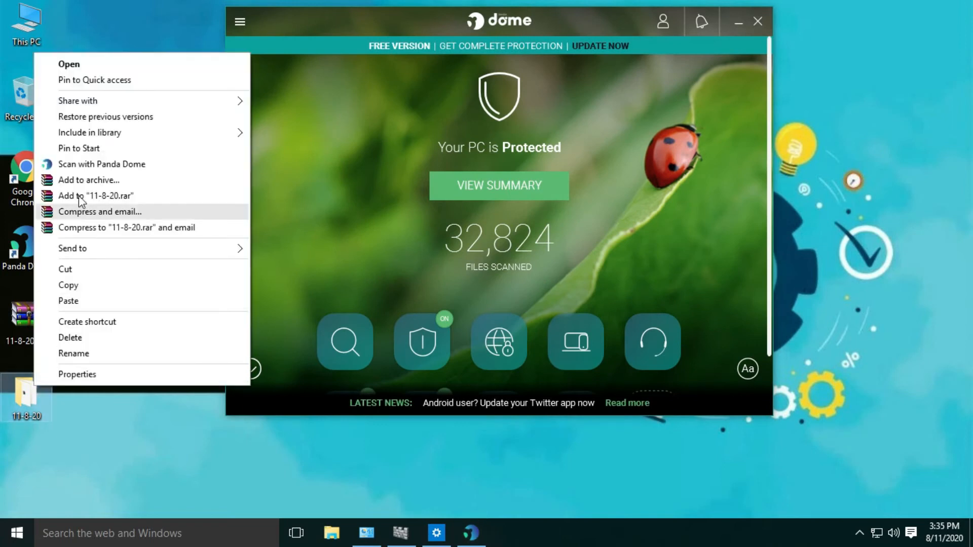
{"action": "left_click", "coordinate": [157, 251]}
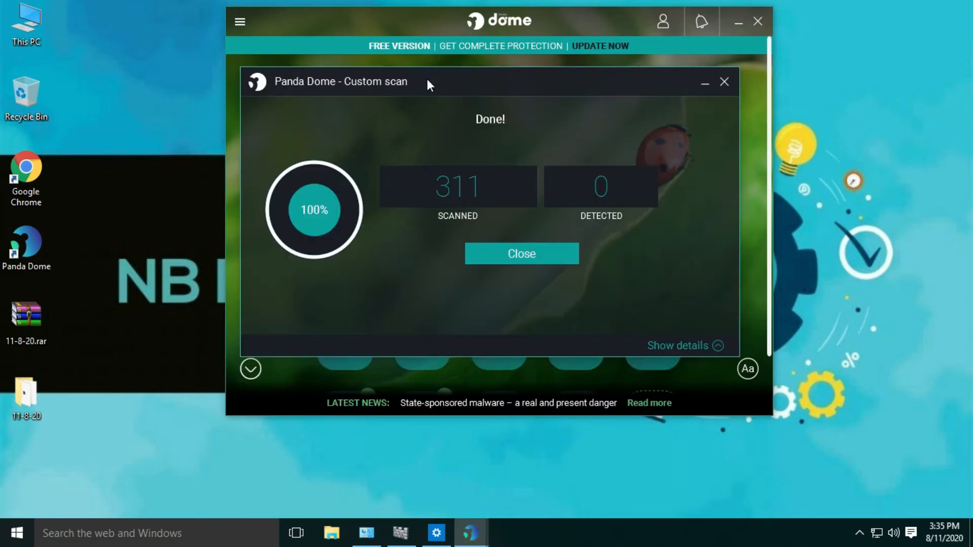
{"action": "left_click", "coordinate": [521, 254]}
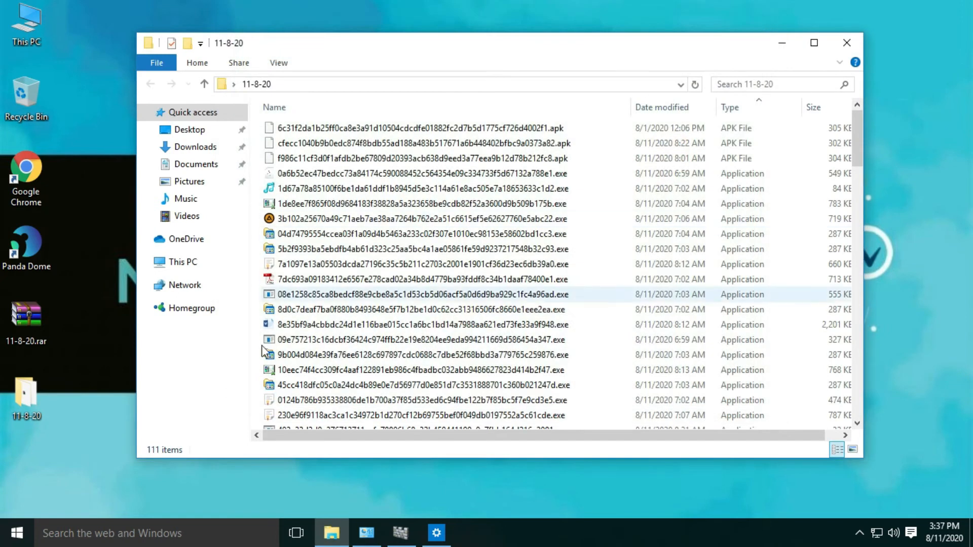
- Run the first remaining sample executable and dismiss its virtual environment error
{"action": "left_click", "coordinate": [403, 174]}
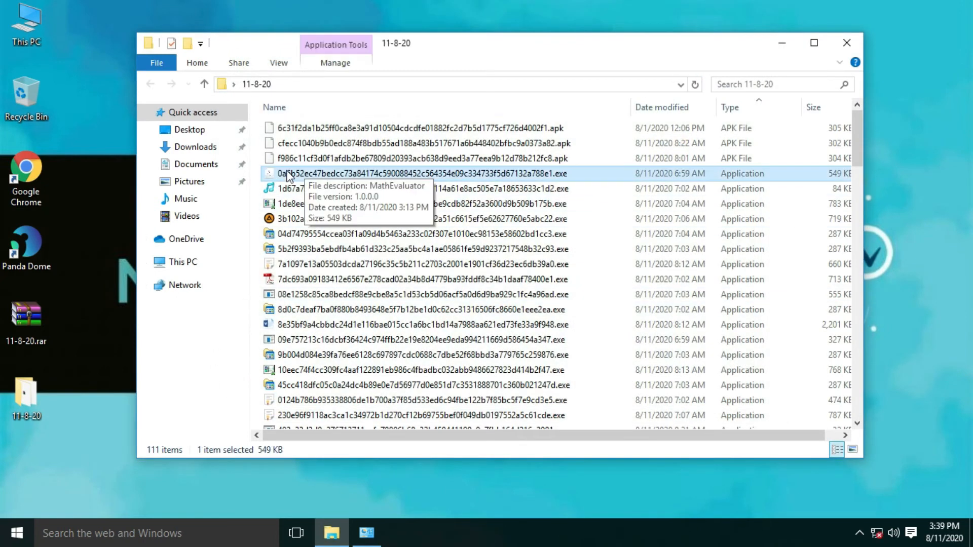
{"action": "double_click", "coordinate": [424, 173]}
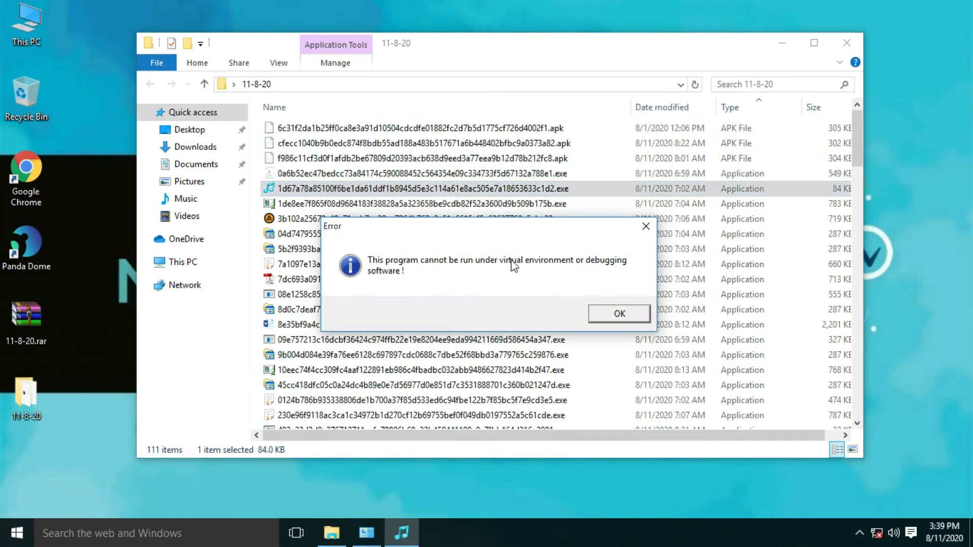
{"action": "left_click", "coordinate": [618, 314]}
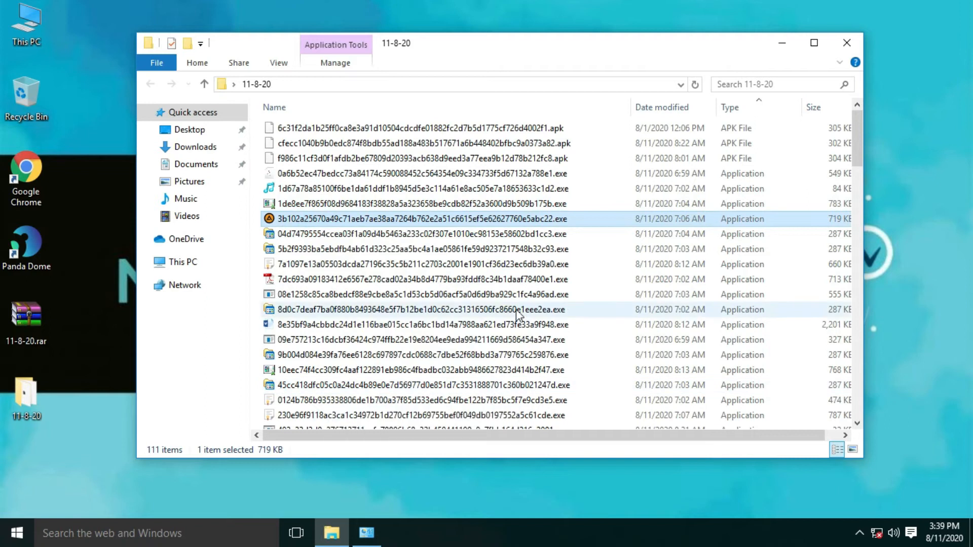
{"action": "mouse_move", "coordinate": [293, 219]}
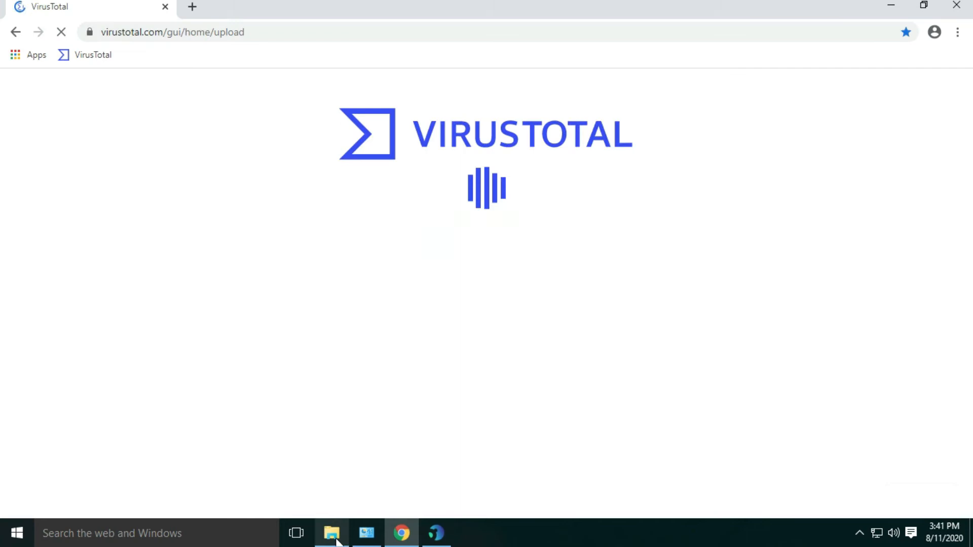
- Review the executable sample's VirusTotal detections, flagged as trojan by most engines
{"action": "left_click", "coordinate": [332, 532]}
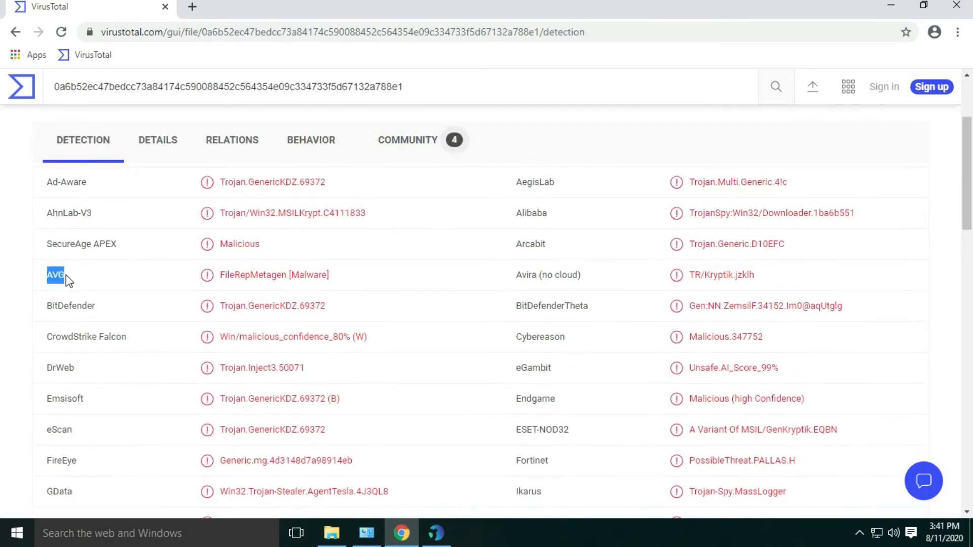
{"action": "double_click", "coordinate": [551, 305]}
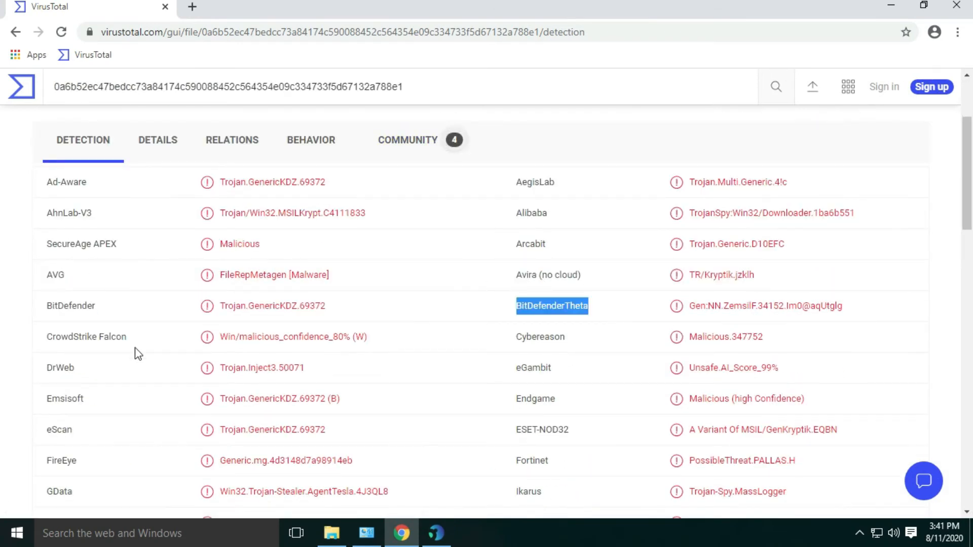
{"action": "scroll", "scroll_direction": "down", "scroll_amount": 3}
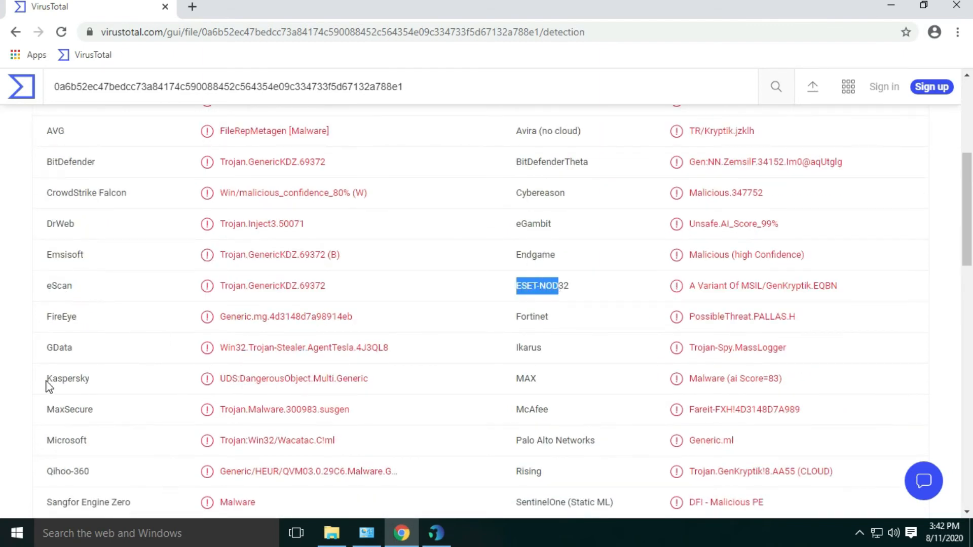
{"action": "scroll", "scroll_direction": "down", "scroll_amount": 3}
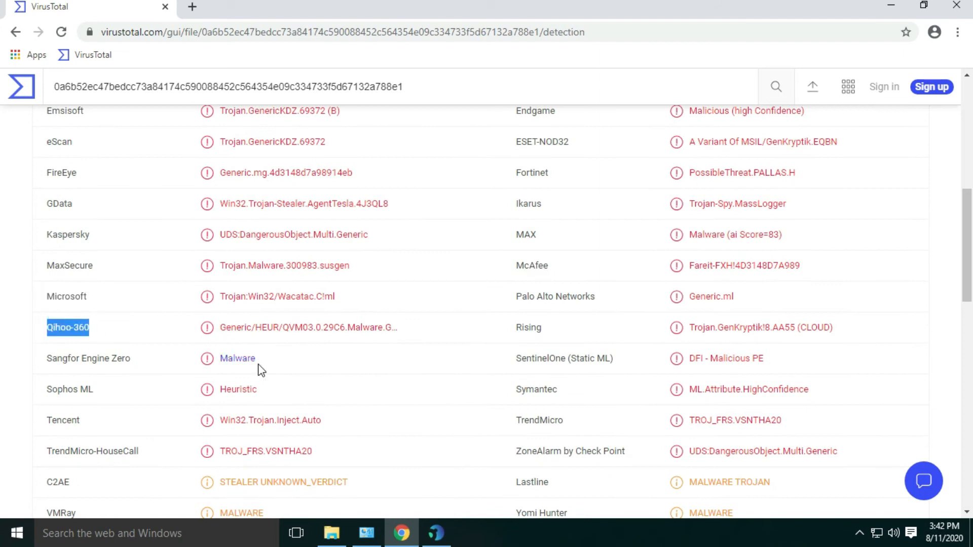
{"action": "scroll", "scroll_direction": "down", "scroll_amount": 3}
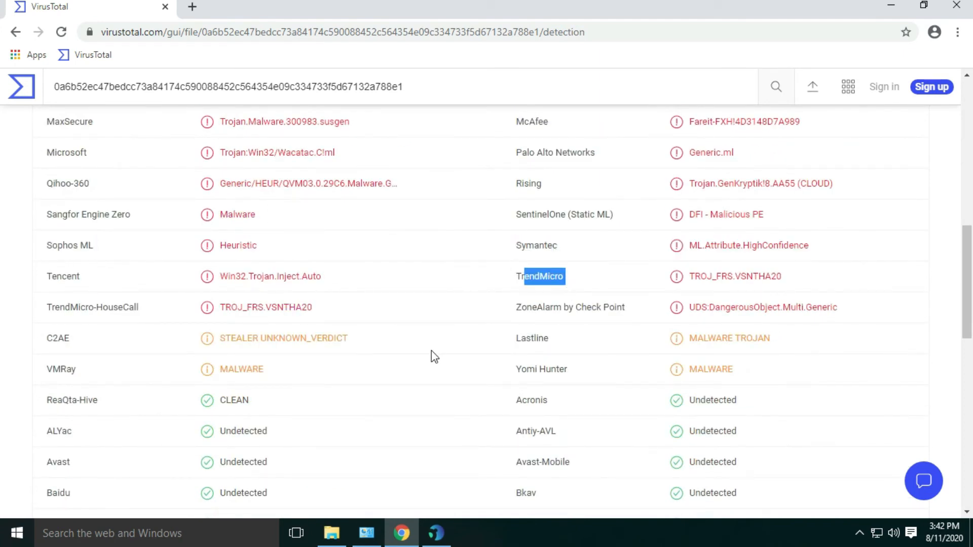
{"action": "scroll", "scroll_direction": "down", "scroll_amount": 3}
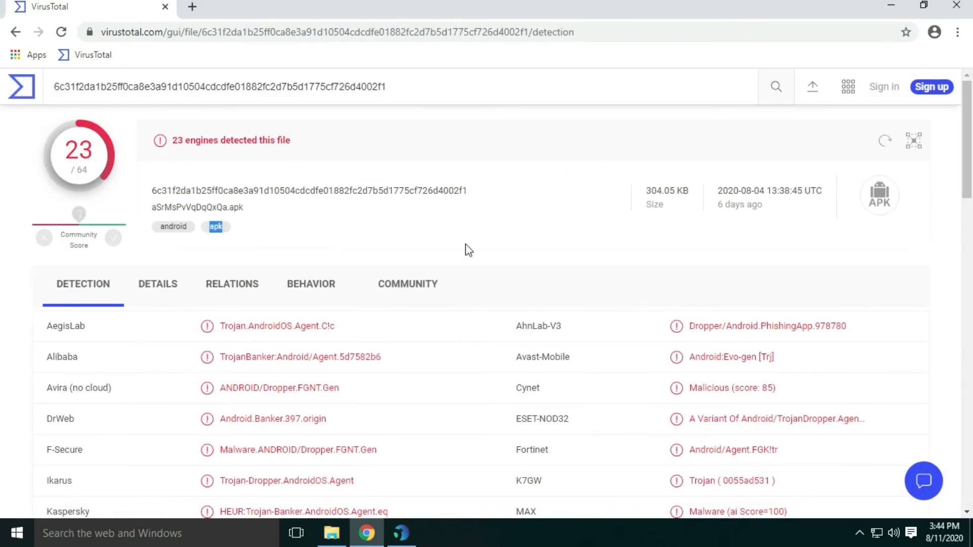
- Scroll the APK and ZBlJy.exe detection results, then move to the agpavau.dll report
{"action": "scroll", "scroll_direction": "down", "scroll_amount": 3}
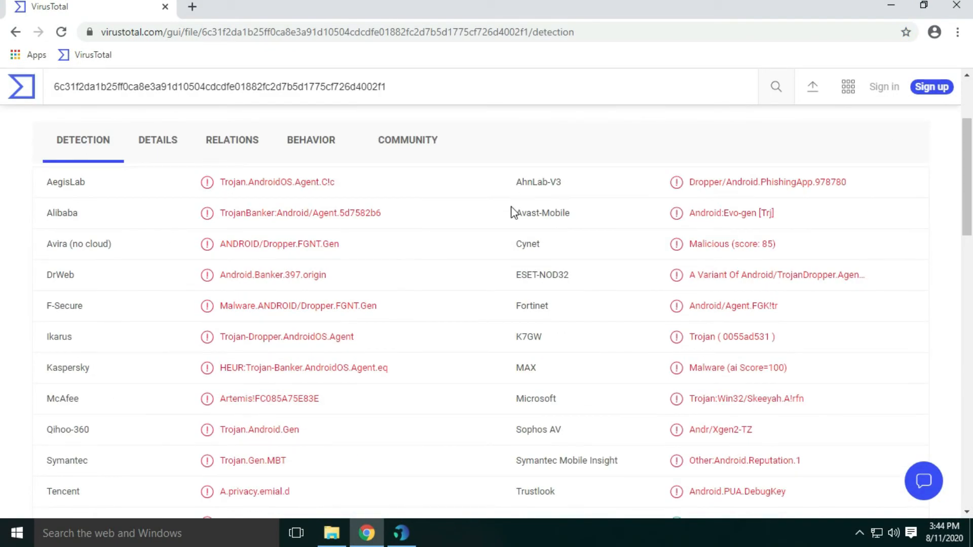
{"action": "double_click", "coordinate": [68, 367]}
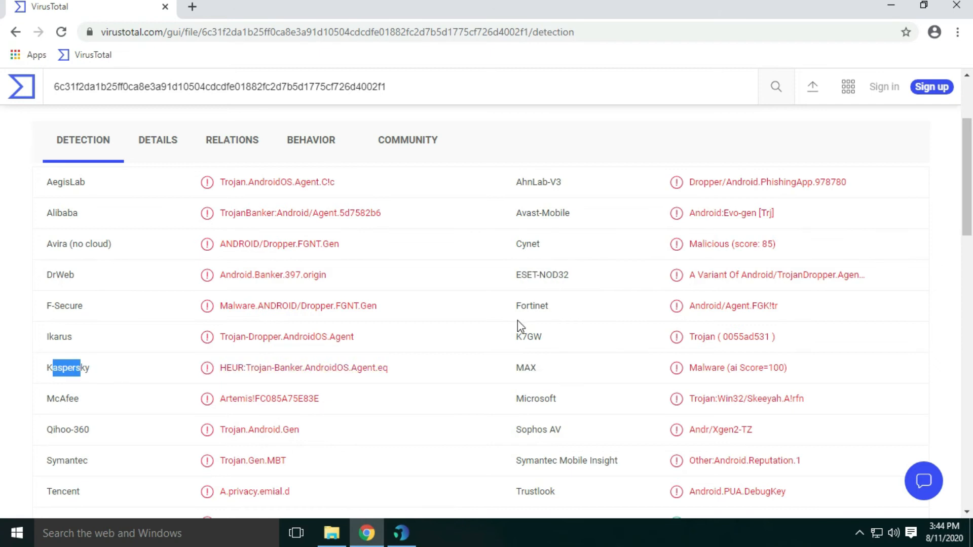
{"action": "scroll", "scroll_direction": "down", "scroll_amount": 3}
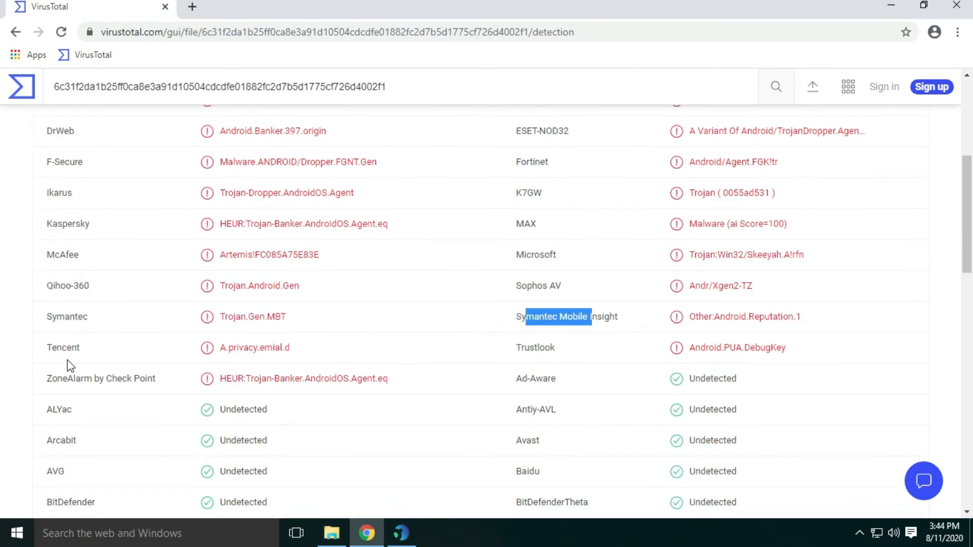
{"action": "scroll", "scroll_direction": "down", "scroll_amount": 3}
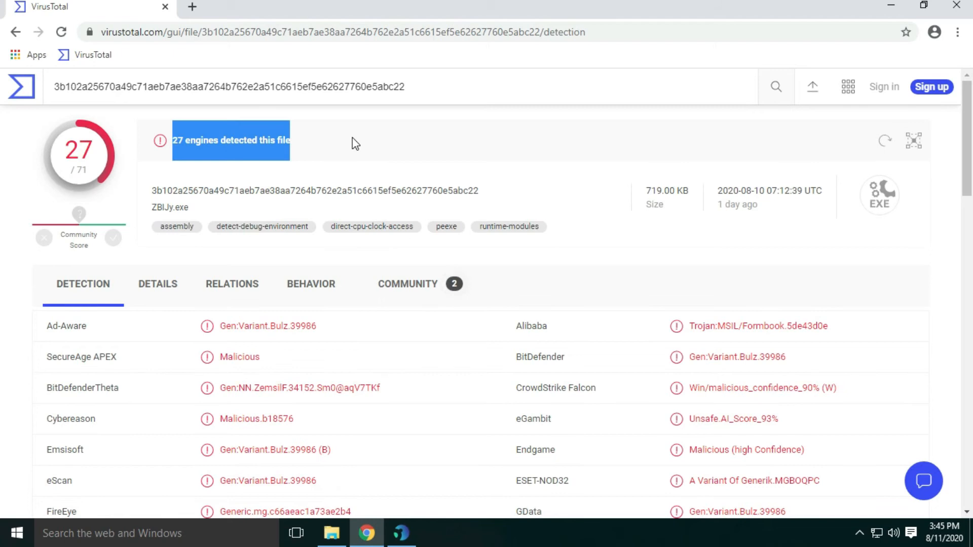
{"action": "scroll", "scroll_direction": "down", "scroll_amount": 3}
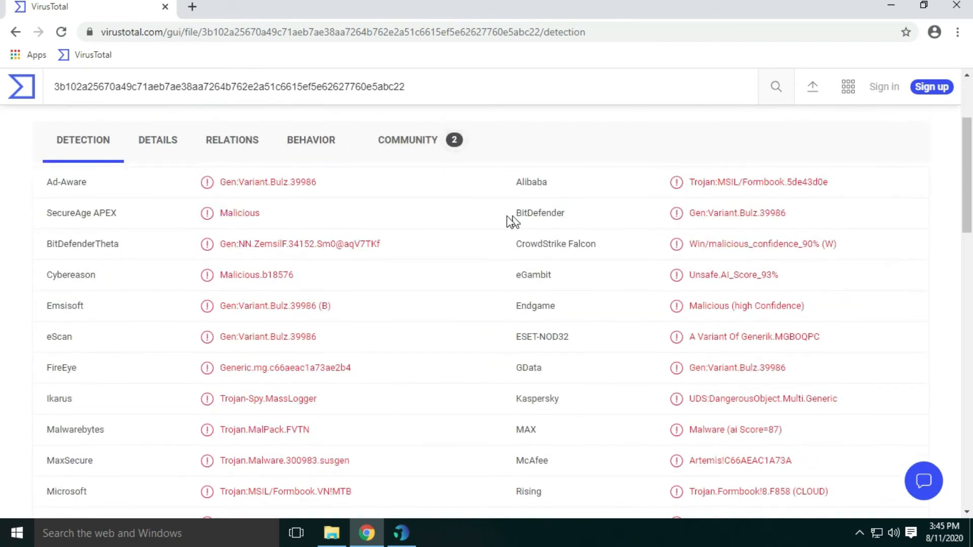
{"action": "mouse_move", "coordinate": [528, 342]}
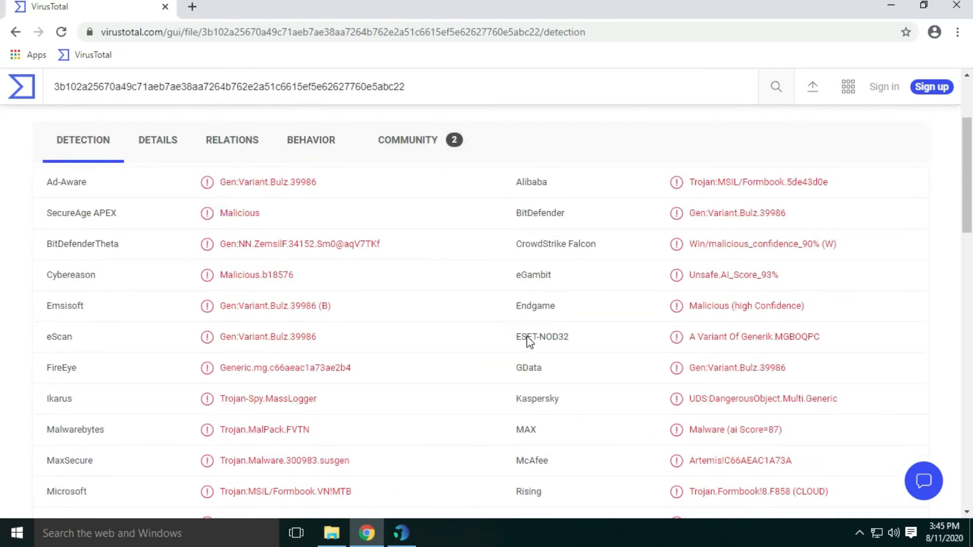
{"action": "scroll", "scroll_direction": "down", "scroll_amount": 3}
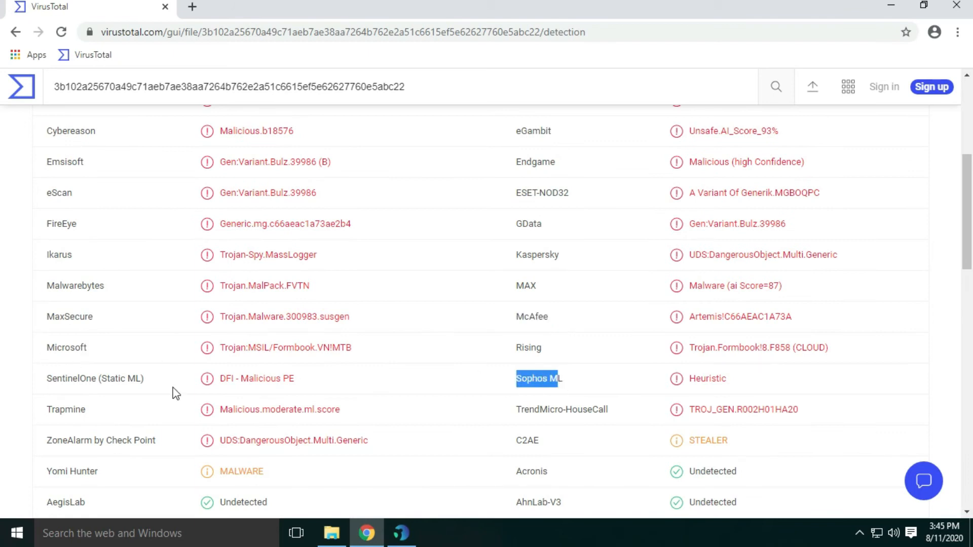
{"action": "left_click", "coordinate": [332, 533]}
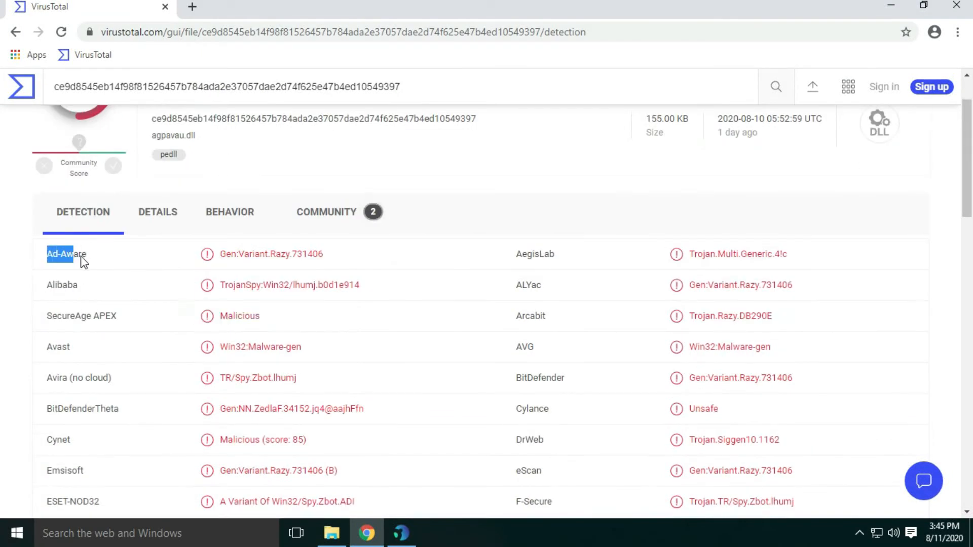
- Review the VirusTotal detection lists for the DLL, the VBA macro downloader and the 36/59 Linux Gafgyt ELF
{"action": "scroll", "scroll_direction": "down", "scroll_amount": 3}
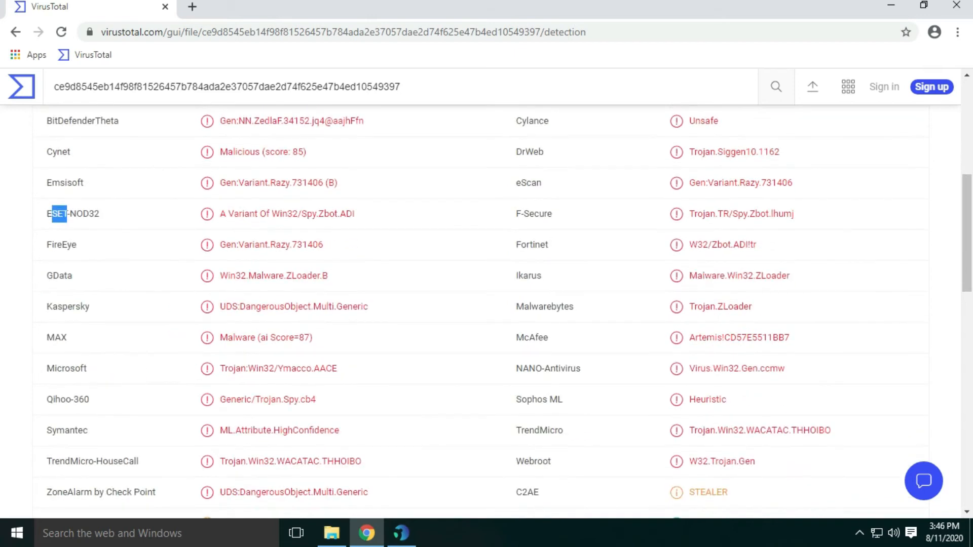
{"action": "scroll", "scroll_direction": "down", "scroll_amount": 3}
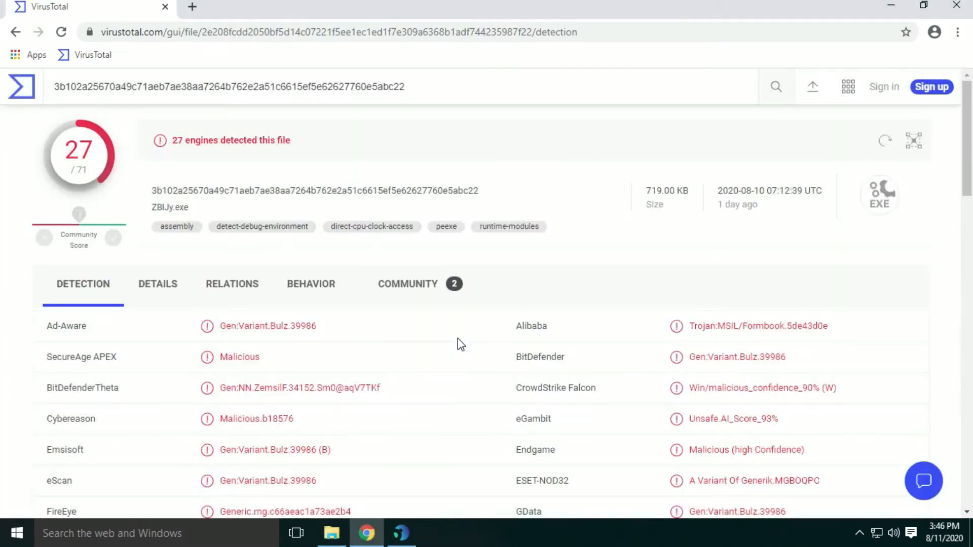
{"action": "scroll", "scroll_direction": "down", "scroll_amount": 3}
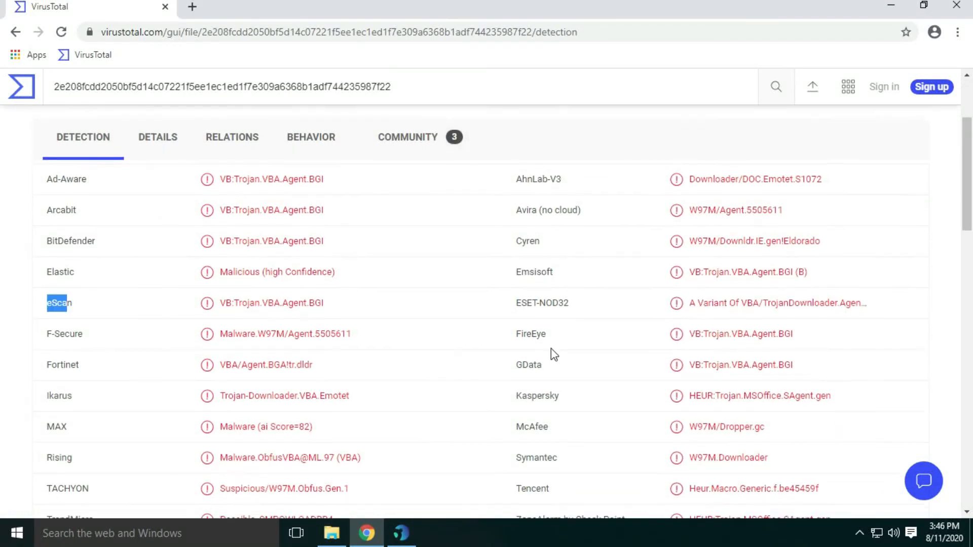
{"action": "scroll", "scroll_direction": "down", "scroll_amount": 3}
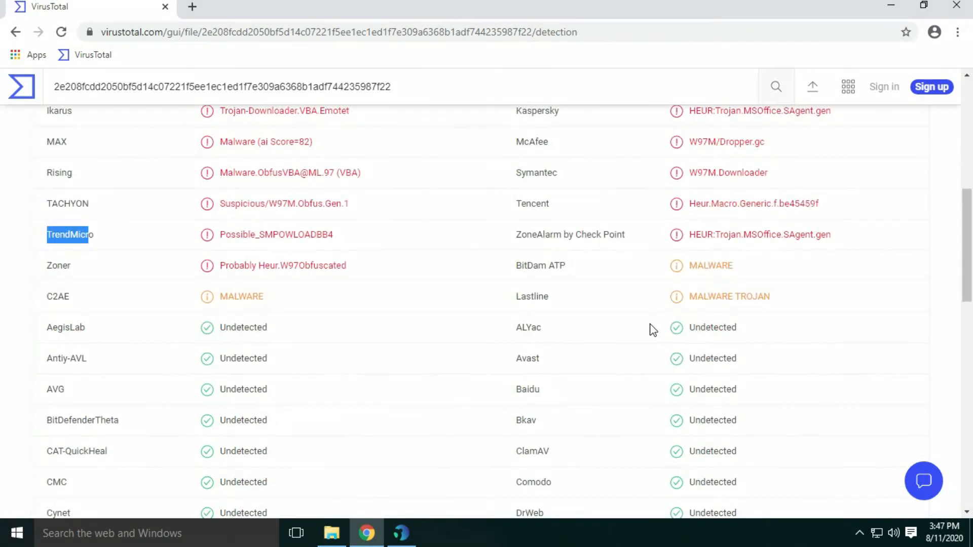
{"action": "scroll", "scroll_direction": "down", "scroll_amount": 3}
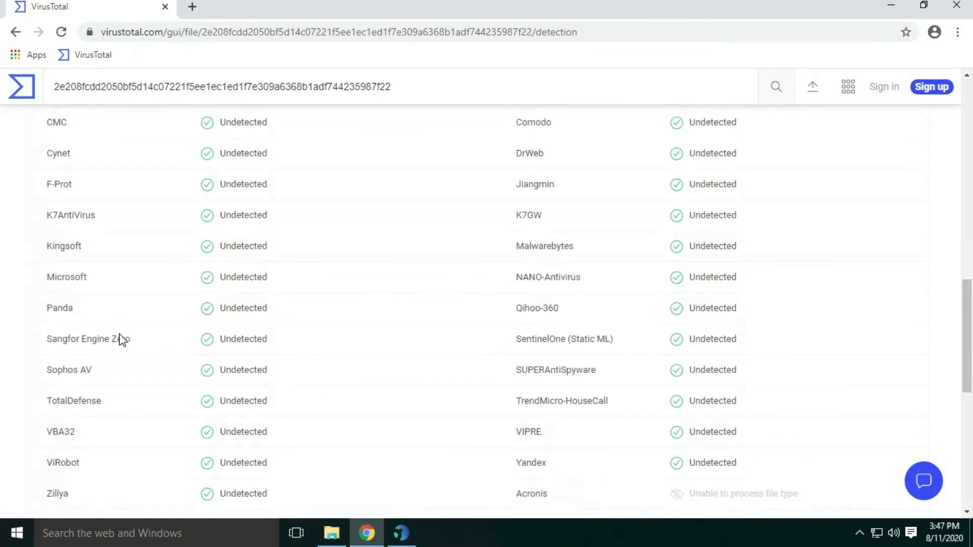
- Move on to the 17/59 VBS script report and scroll through its detection list
{"action": "left_click", "coordinate": [332, 534]}
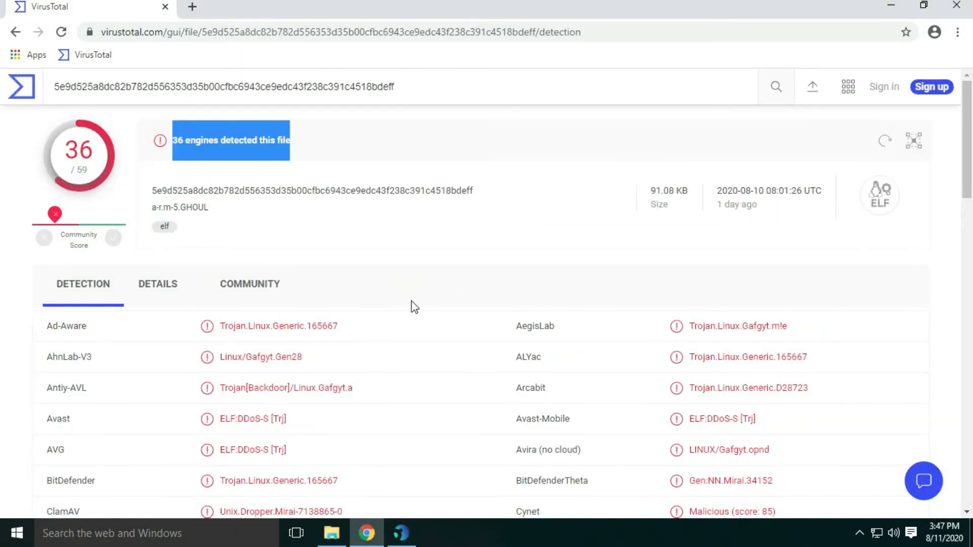
{"action": "scroll", "scroll_direction": "down", "scroll_amount": 3}
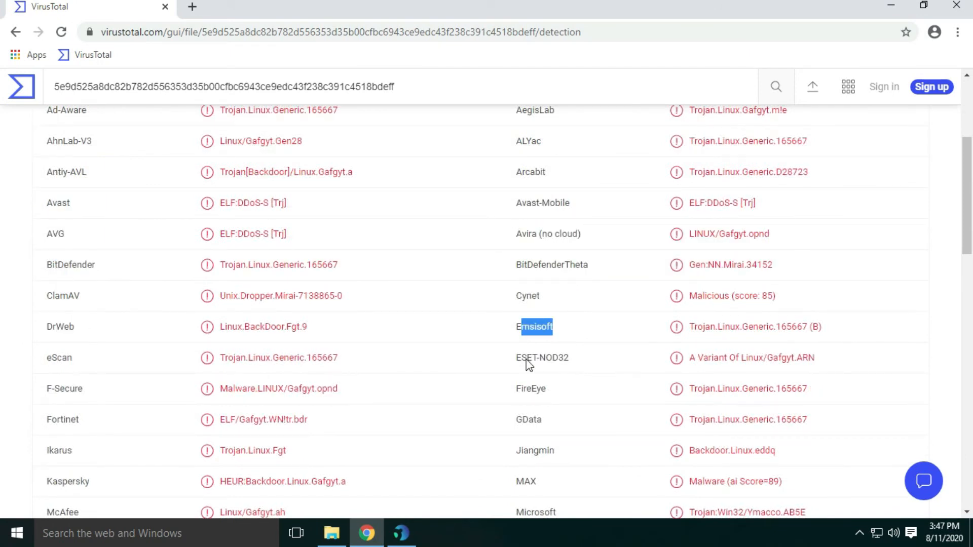
{"action": "scroll", "scroll_direction": "down", "scroll_amount": 3}
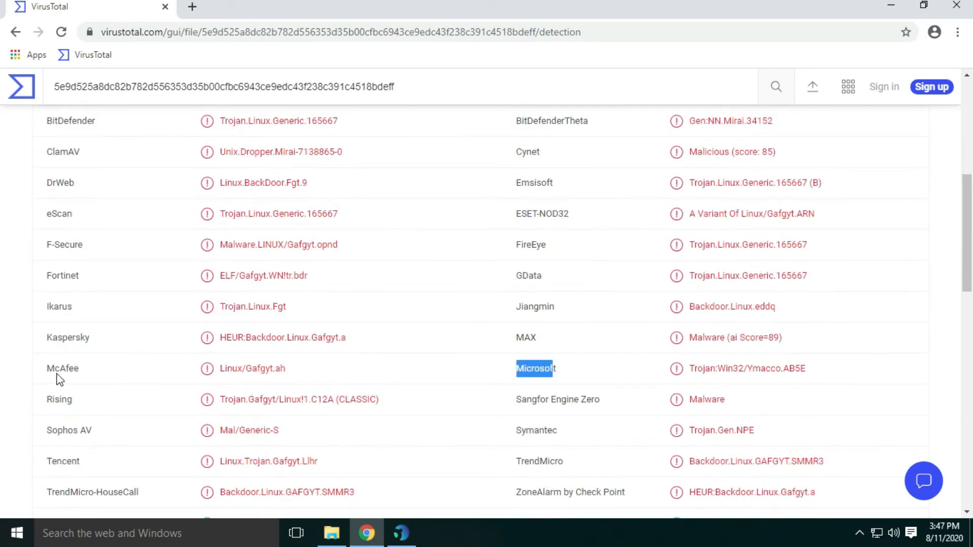
{"action": "scroll", "scroll_direction": "down", "scroll_amount": 3}
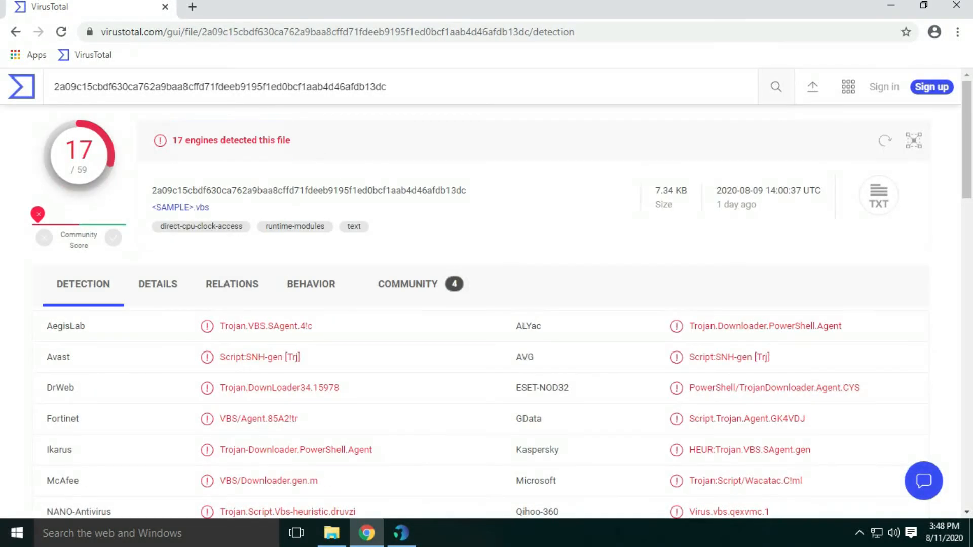
- Check the VBS, 11/62 JAR and Excel macro downloader reports, then return to Panda Dome
{"action": "scroll", "scroll_direction": "down", "scroll_amount": 3}
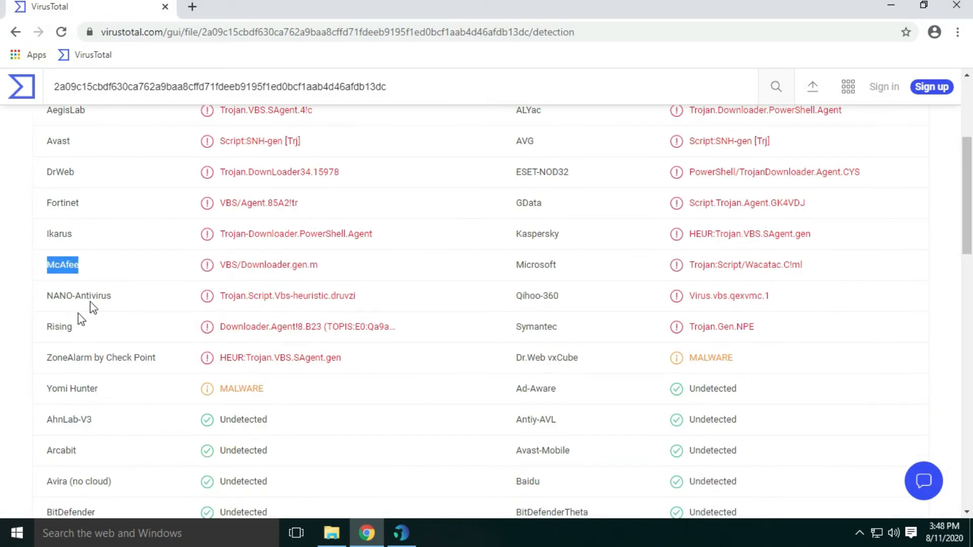
{"action": "left_click", "coordinate": [331, 533]}
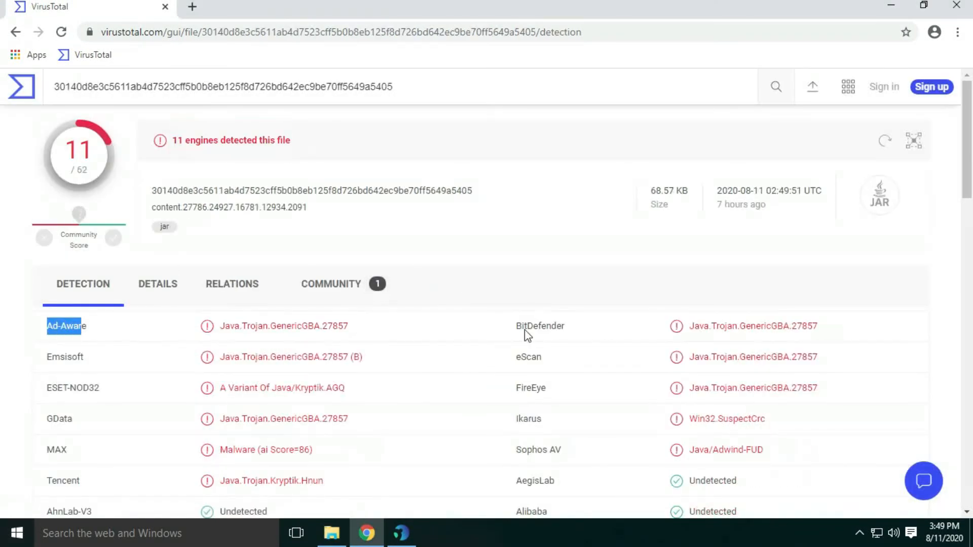
{"action": "scroll", "scroll_direction": "down", "scroll_amount": 3}
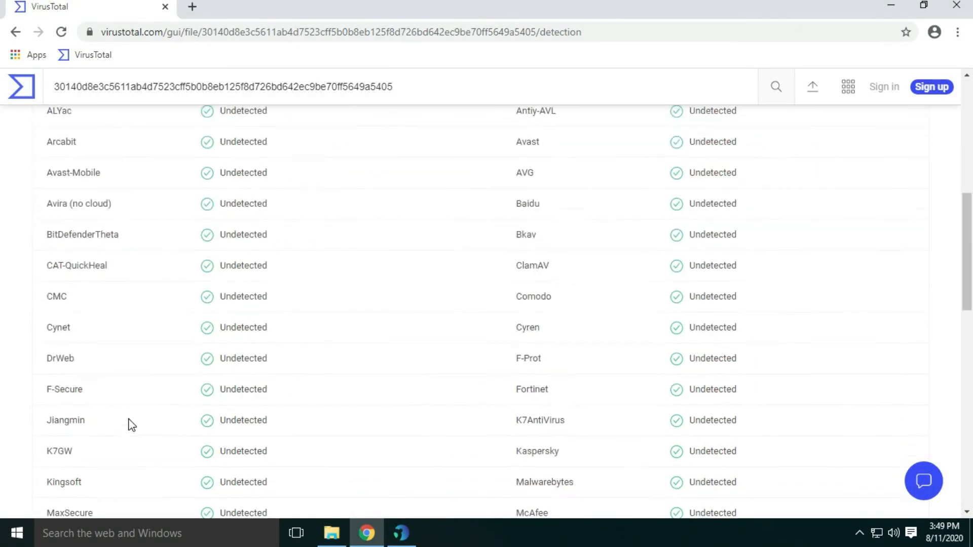
{"action": "left_click", "coordinate": [331, 533]}
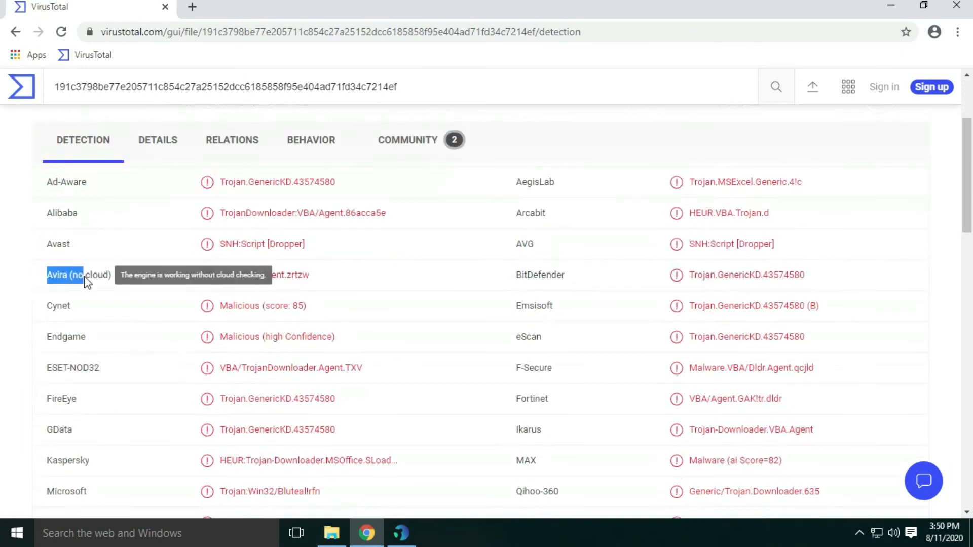
{"action": "scroll", "scroll_direction": "down", "scroll_amount": 3}
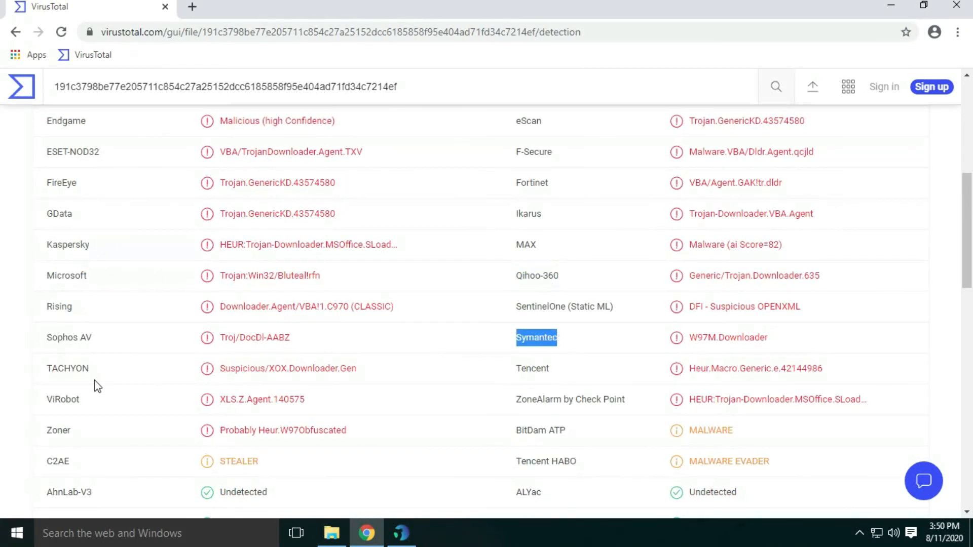
{"action": "left_click", "coordinate": [15, 32]}
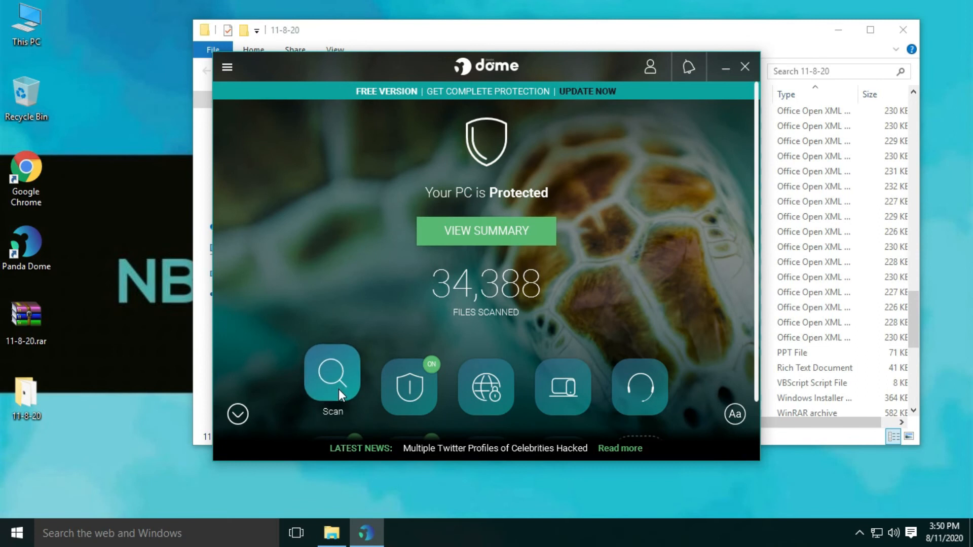
- Run a Critical areas scan to completion (21,476 items scanned, 0 detected) and close the results
{"action": "left_click", "coordinate": [332, 378]}
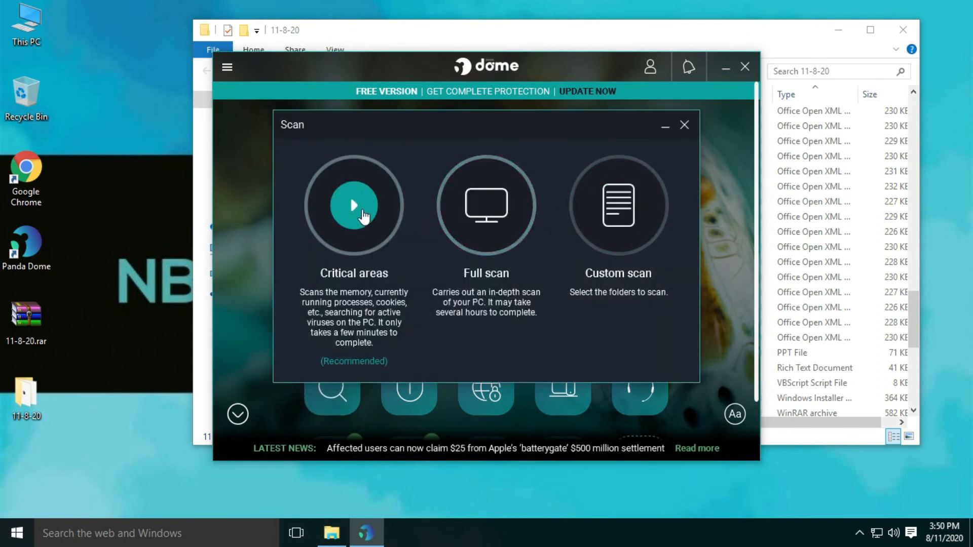
{"action": "left_click", "coordinate": [352, 204]}
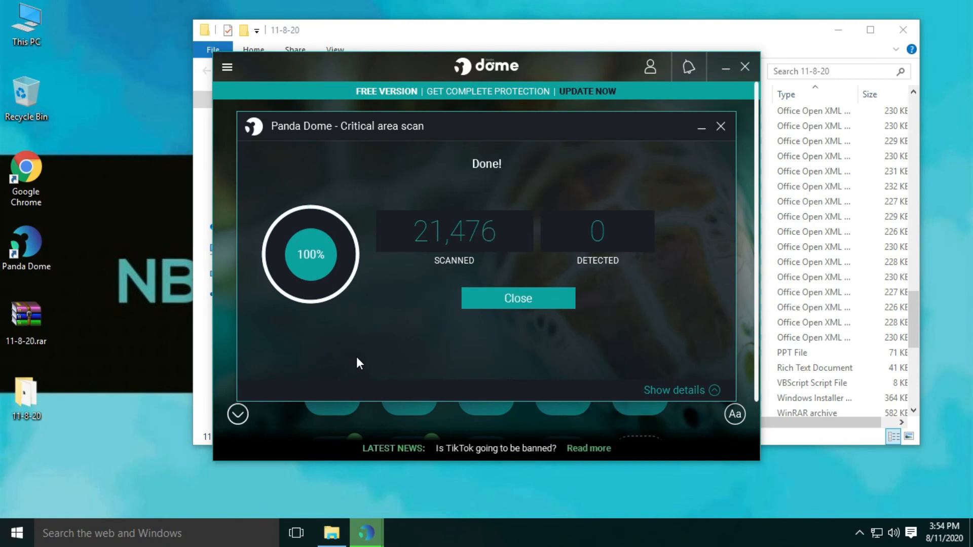
{"action": "left_click", "coordinate": [517, 298]}
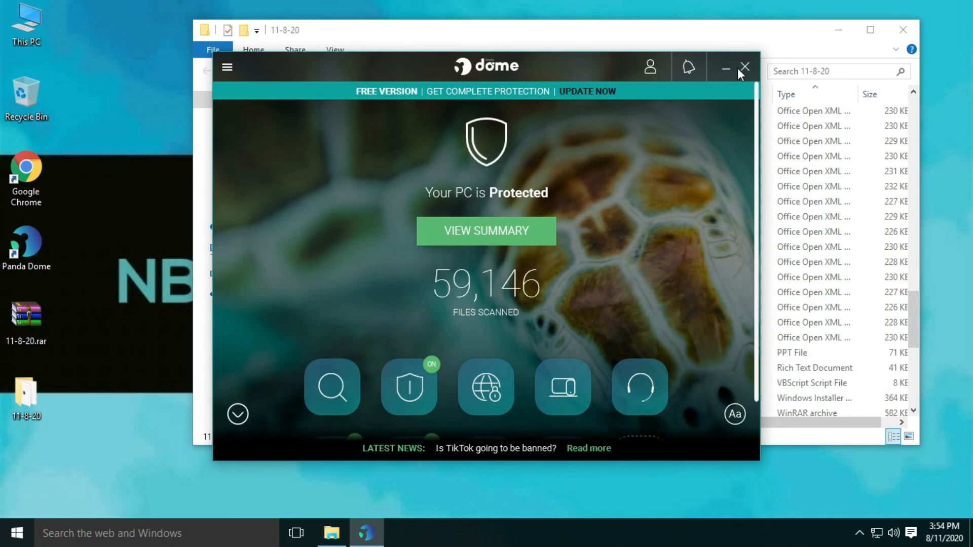
- Close the Panda Dome window, leaving the desktop with the 11-8-20 archive showing
{"action": "left_click", "coordinate": [745, 67]}
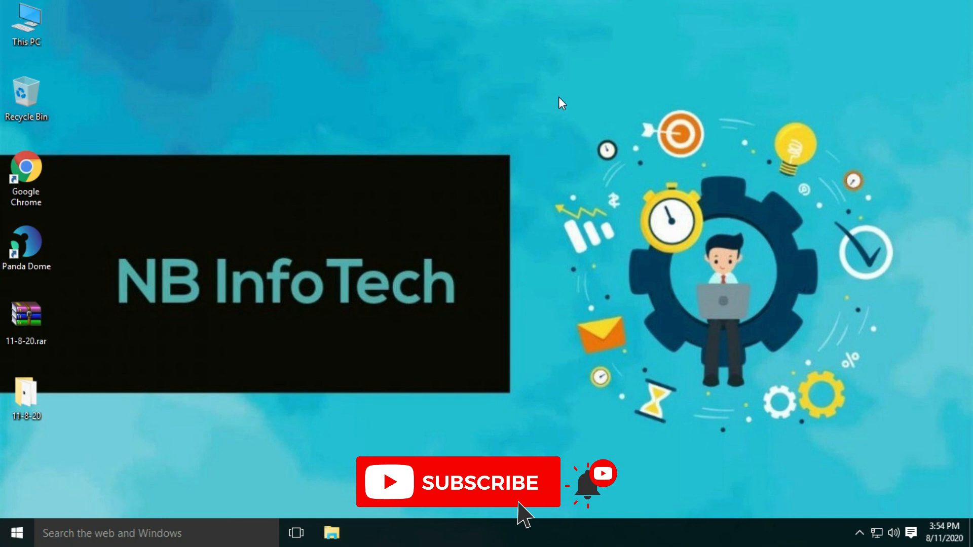
{"action": "mouse_move", "coordinate": [566, 81]}
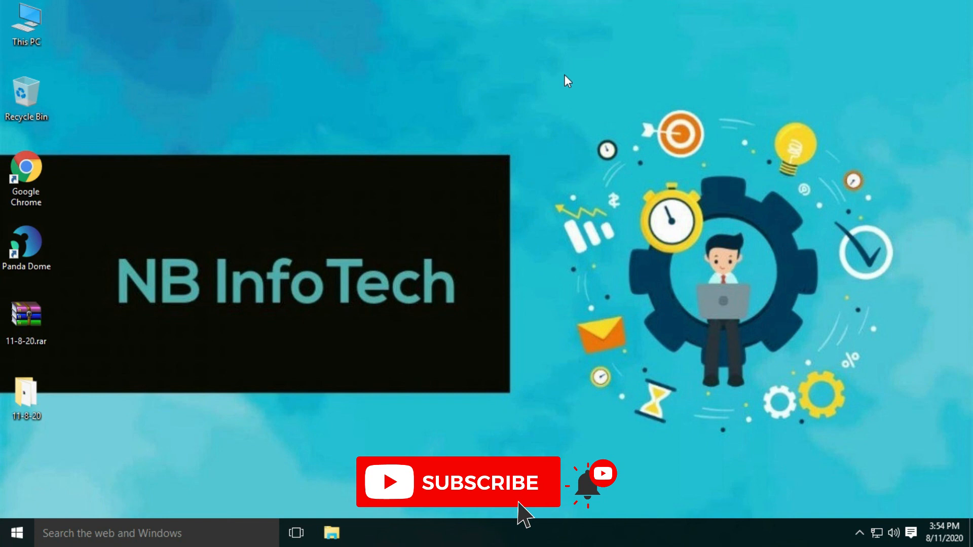